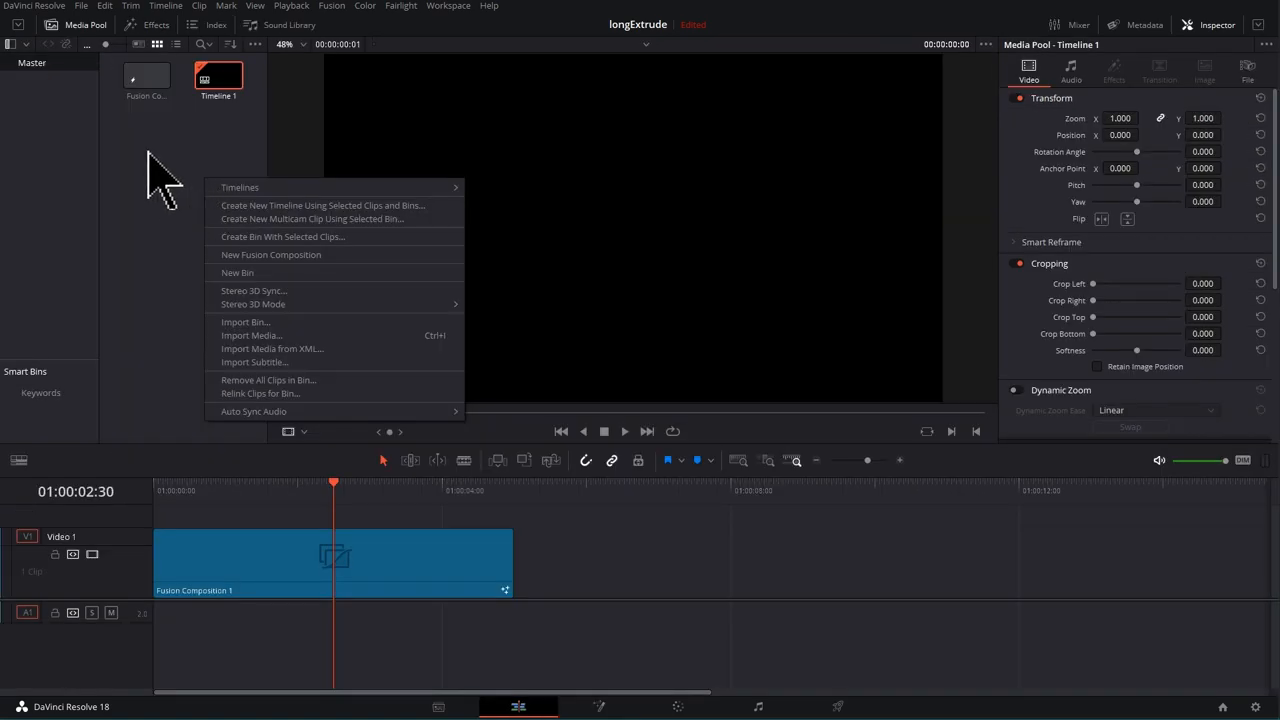
pyautogui.moveTo(283, 236)
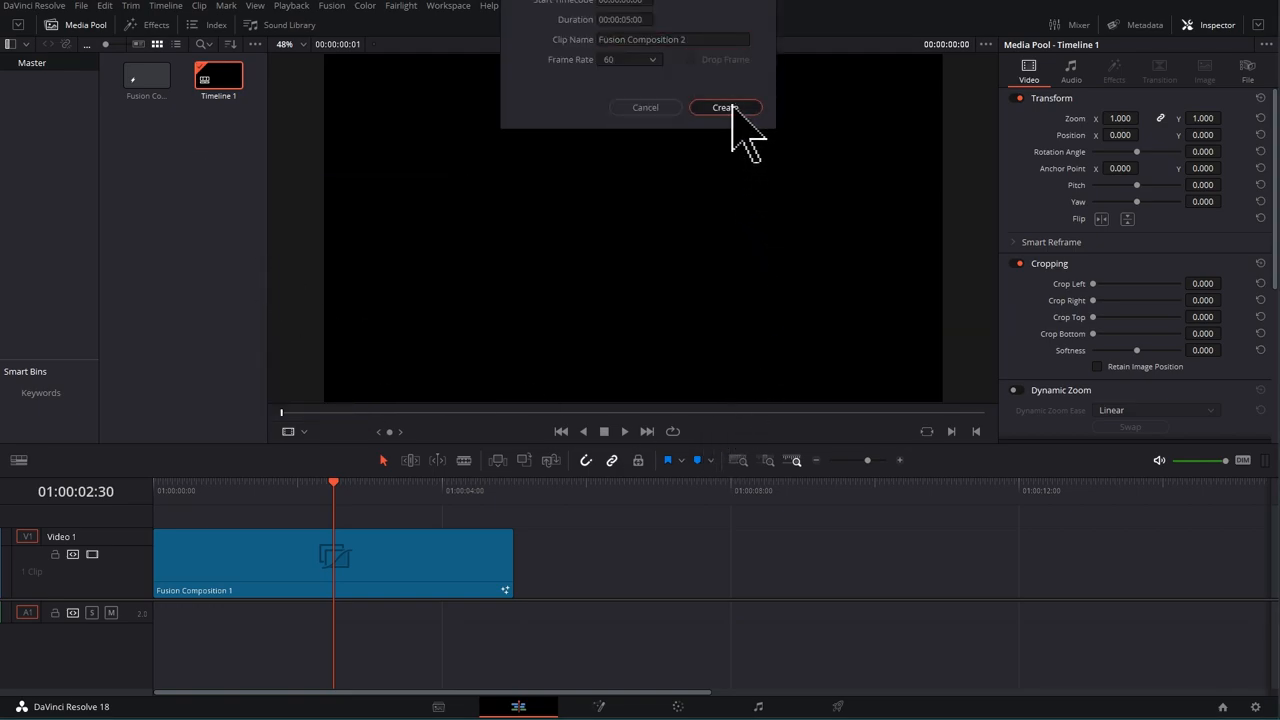
# - Create a second Fusion composition and open it, showing only a MediaOut node
pyautogui.click(724, 107)
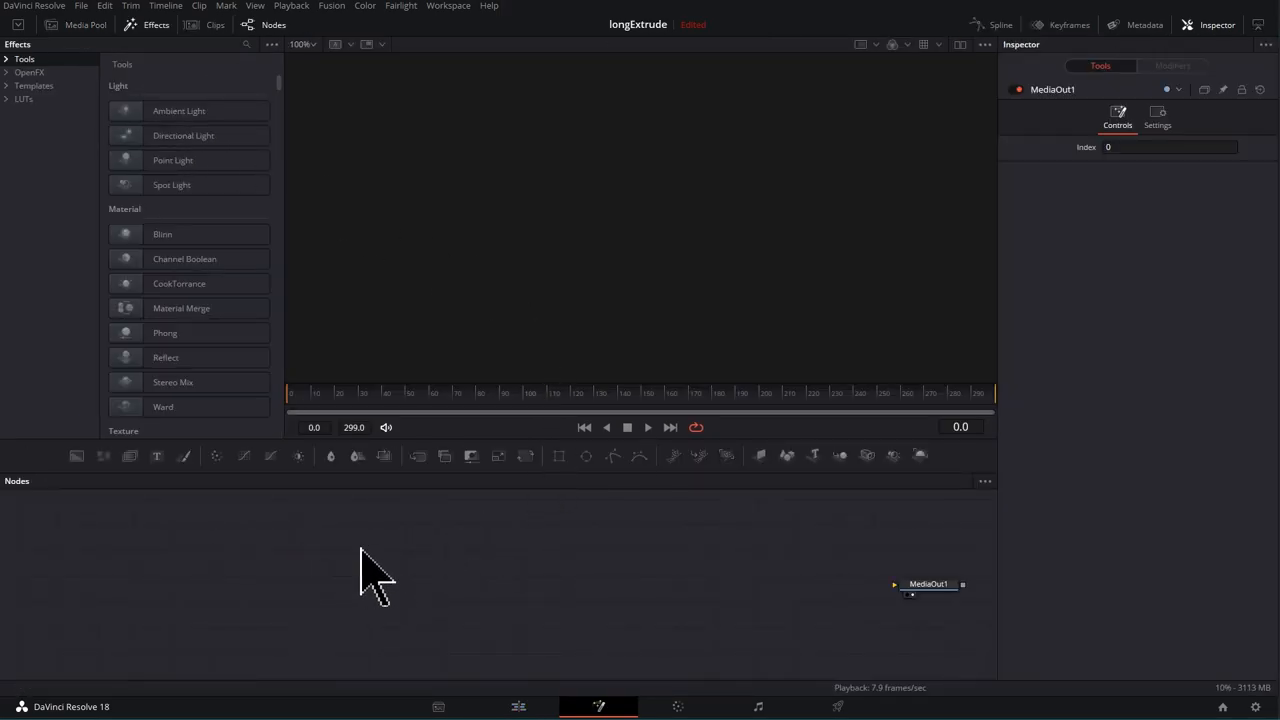
# - Add a Text+ node on the graph's left reading NEON in an angular display font
pyautogui.click(157, 455)
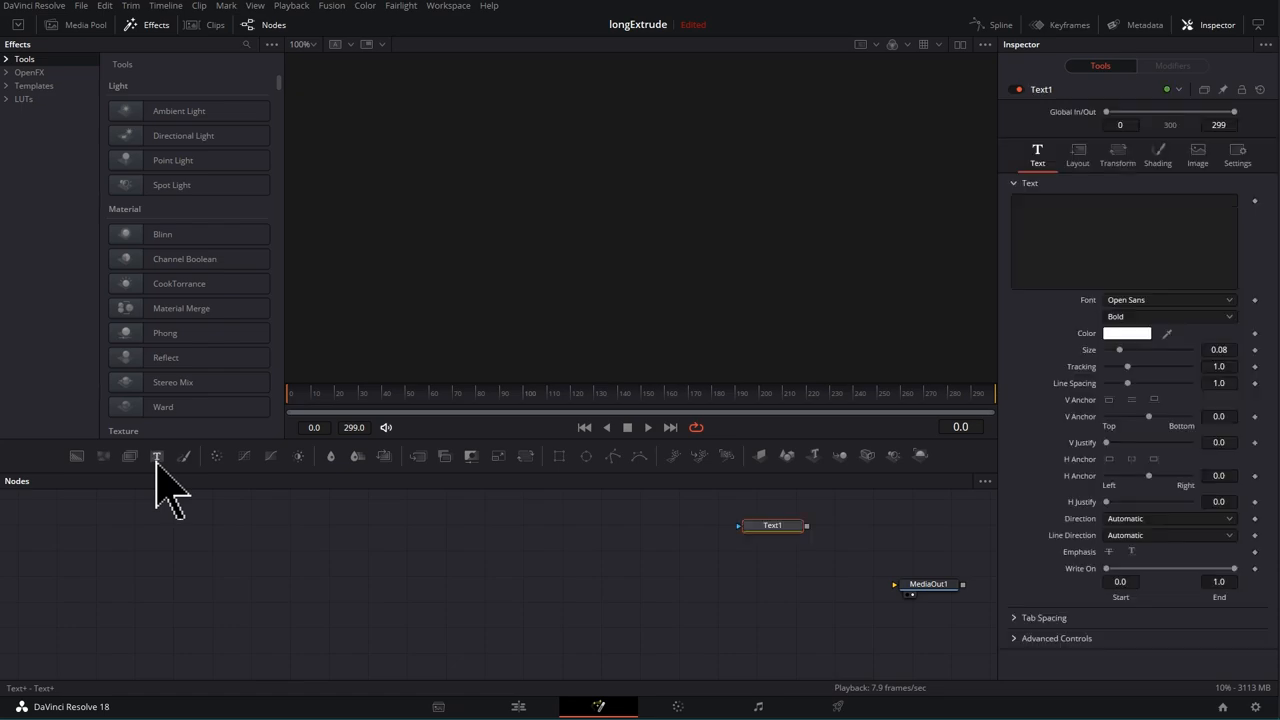
pyautogui.moveTo(772, 525); pyautogui.dragTo(283, 565)
pyautogui.write('NE')
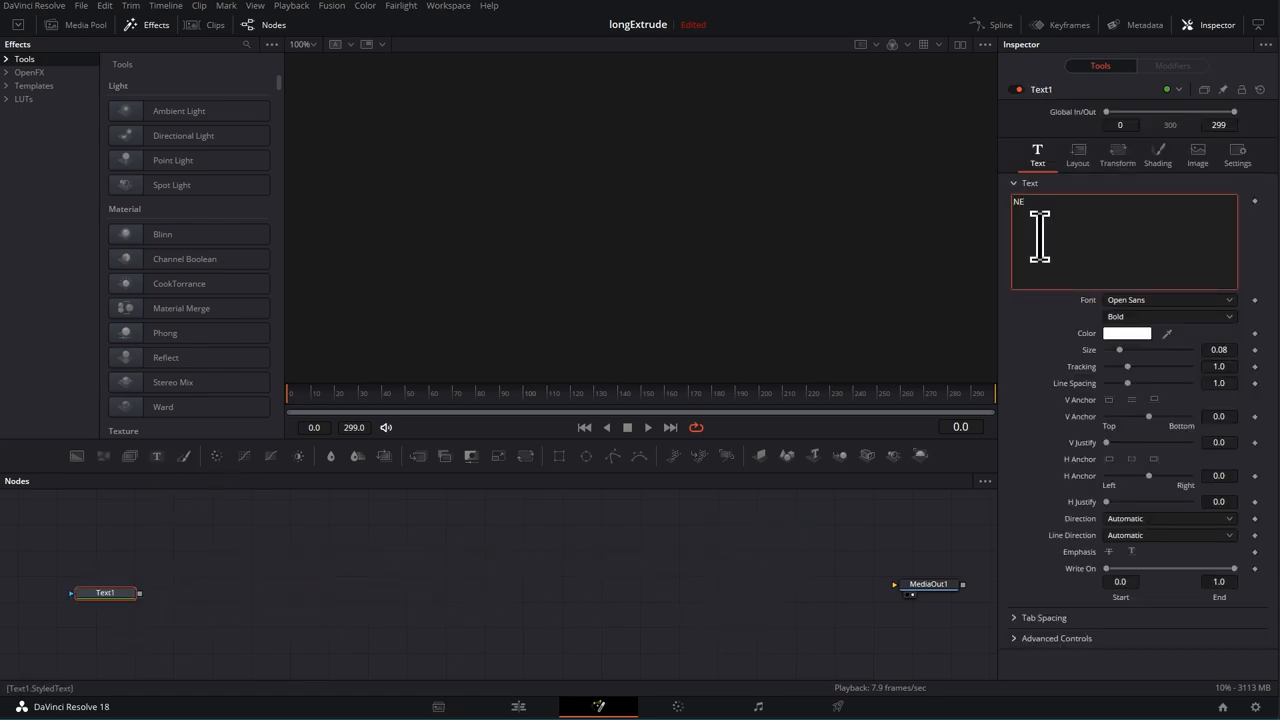
pyautogui.write('ON')
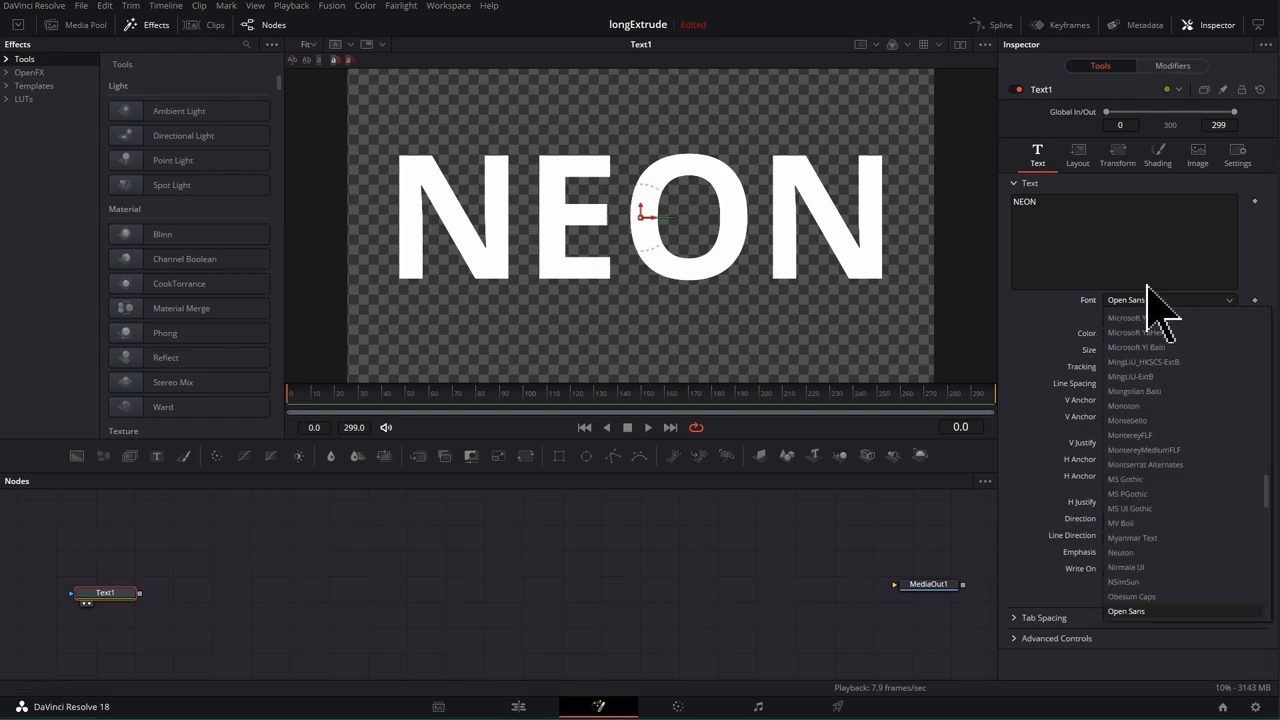
pyautogui.scroll(3)
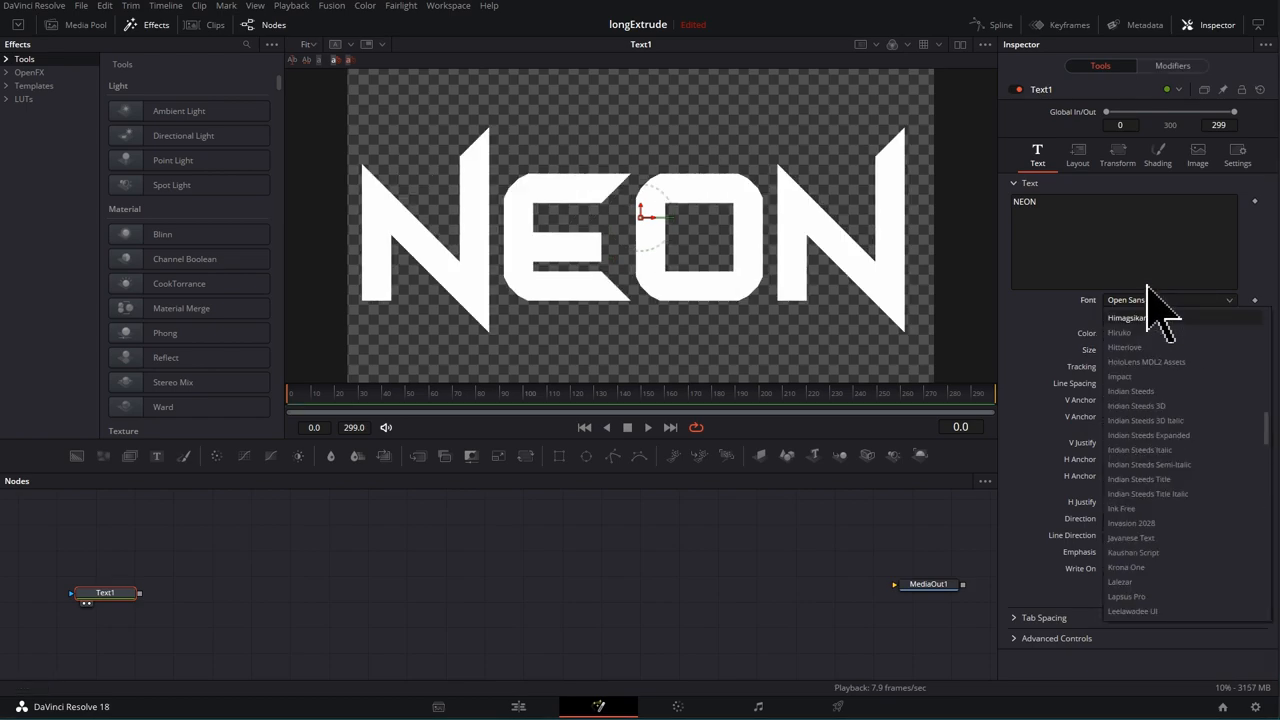
pyautogui.click(1127, 318)
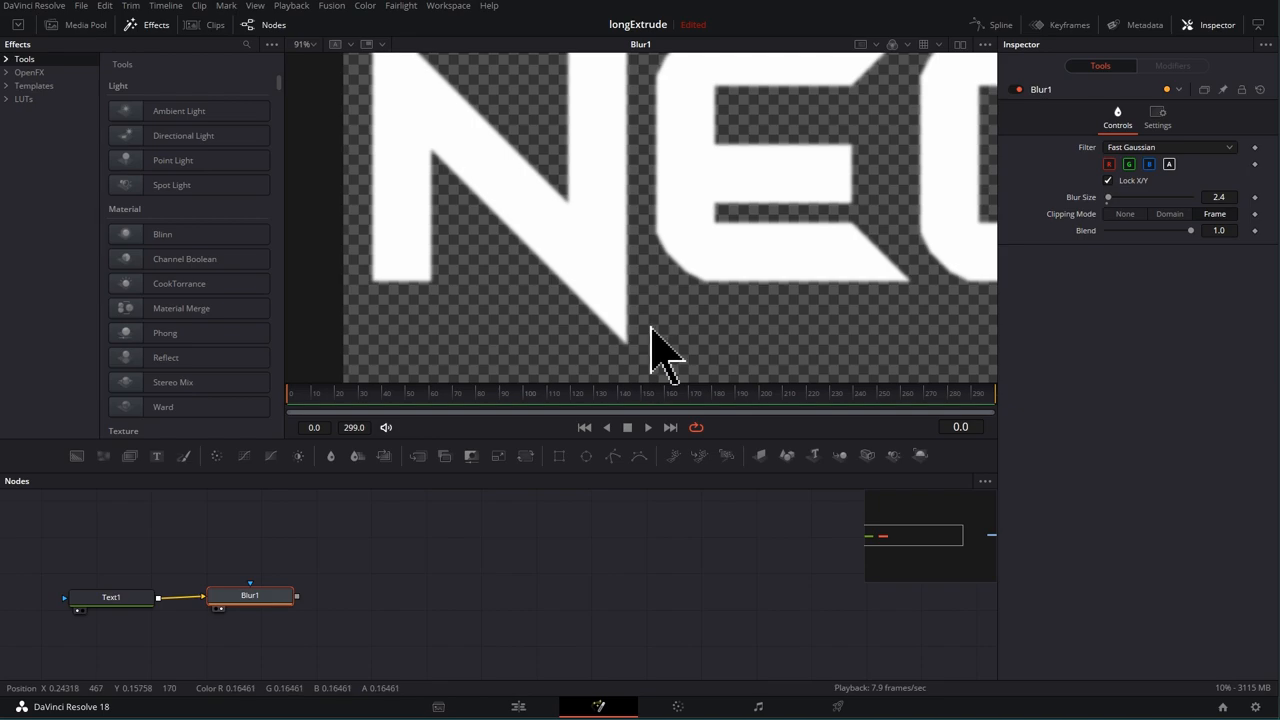
pyautogui.moveTo(330, 580)
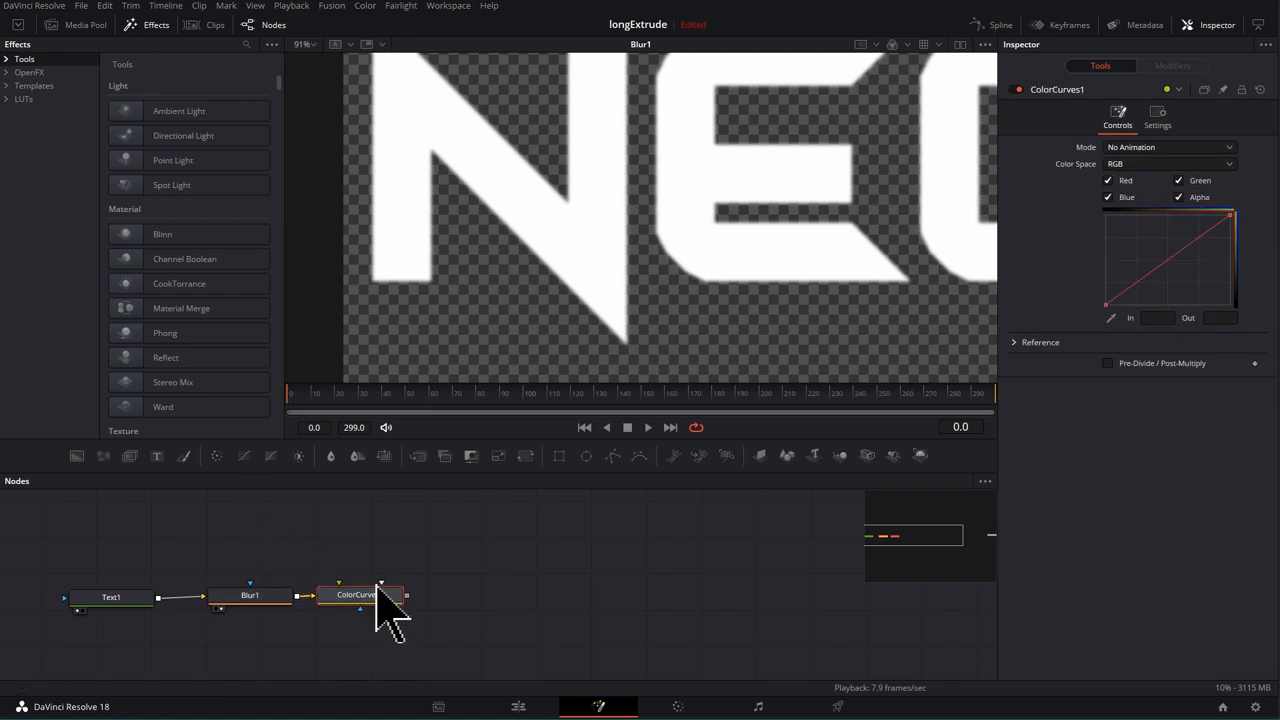
# - In ColorCurves1, edit only the alpha channel and bend its curve upward
pyautogui.click(1108, 180)
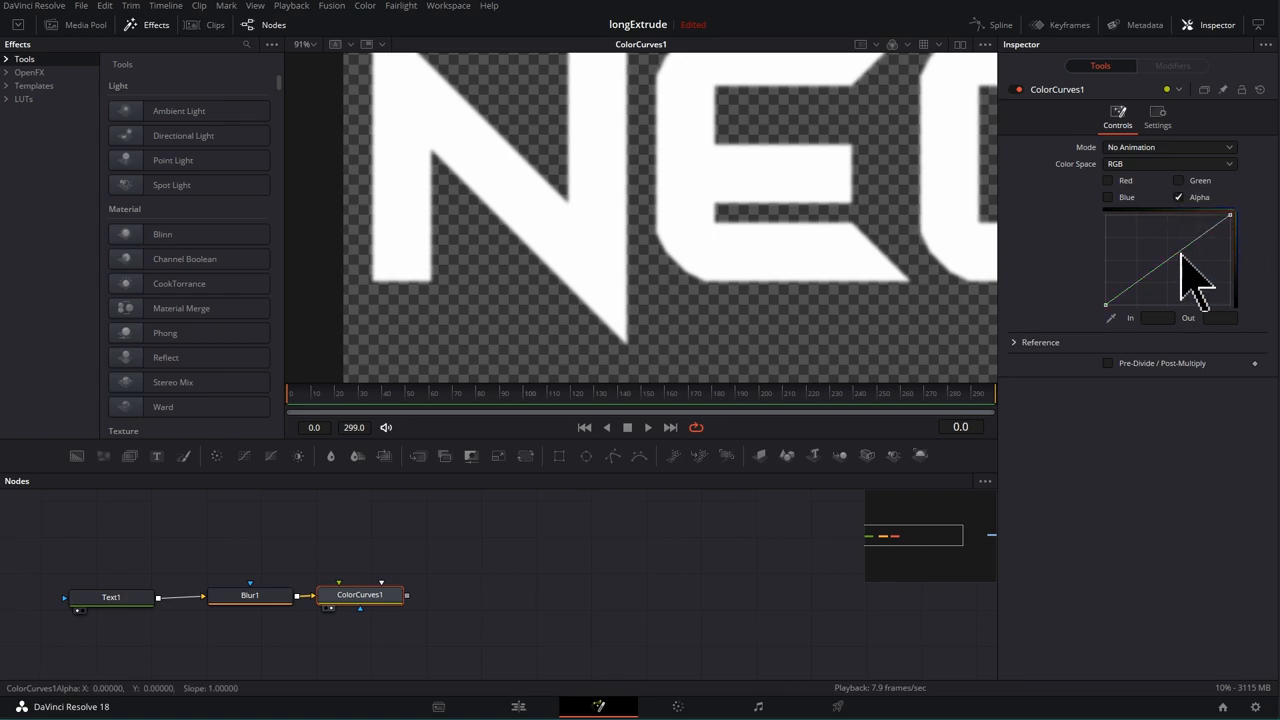
pyautogui.moveTo(1200, 280); pyautogui.dragTo(1140, 240)
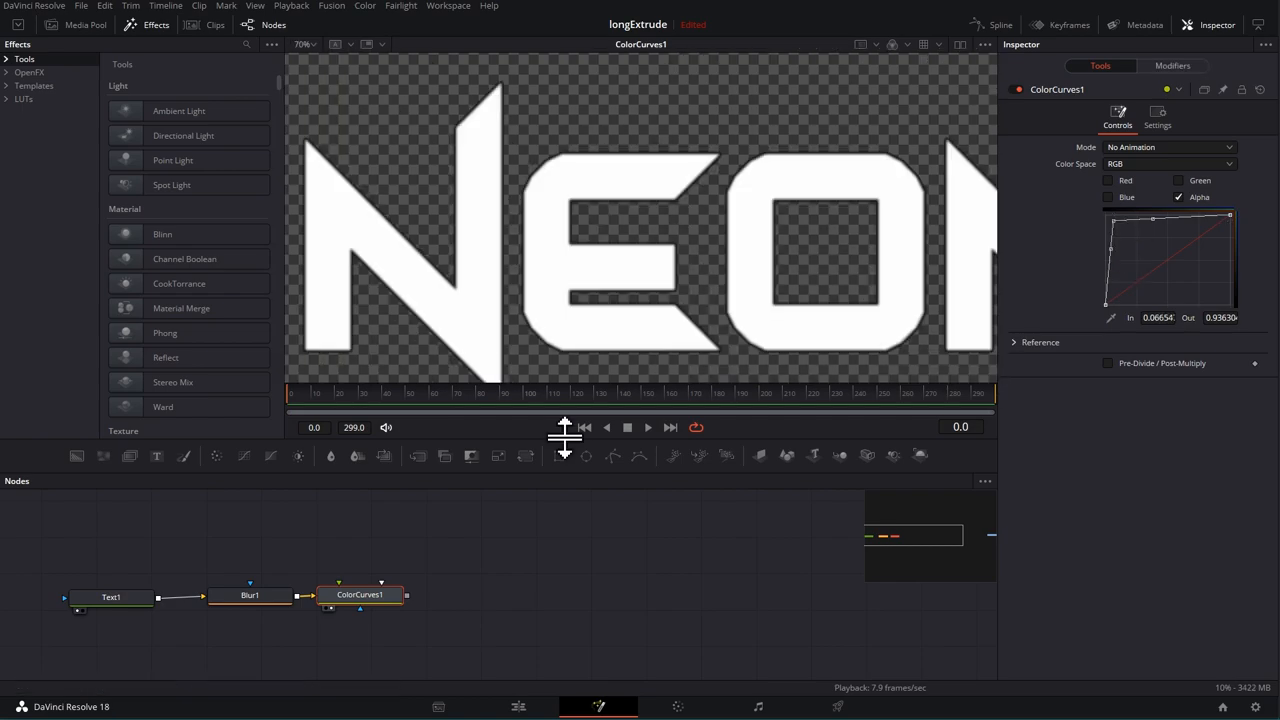
pyautogui.moveTo(520, 560)
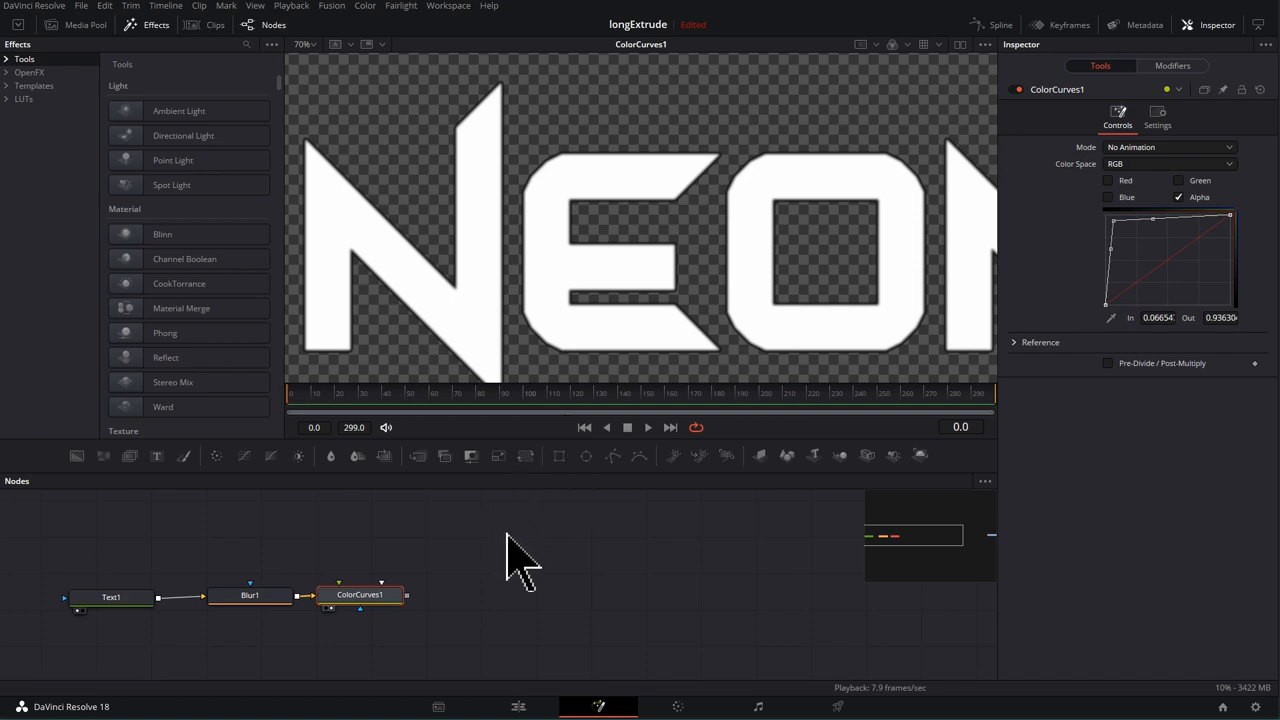
pyautogui.moveTo(525, 570)
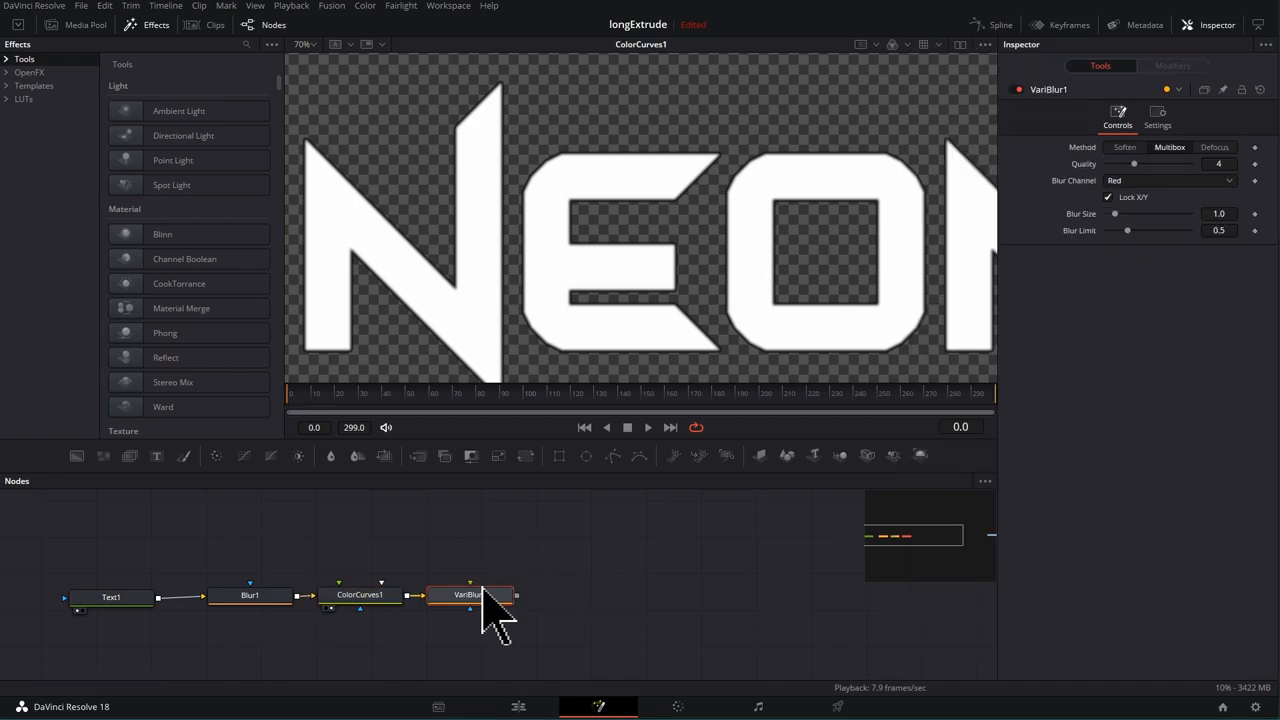
# - View VariBlur1 and set its Blur Size to about 16.38
pyautogui.click(470, 595)
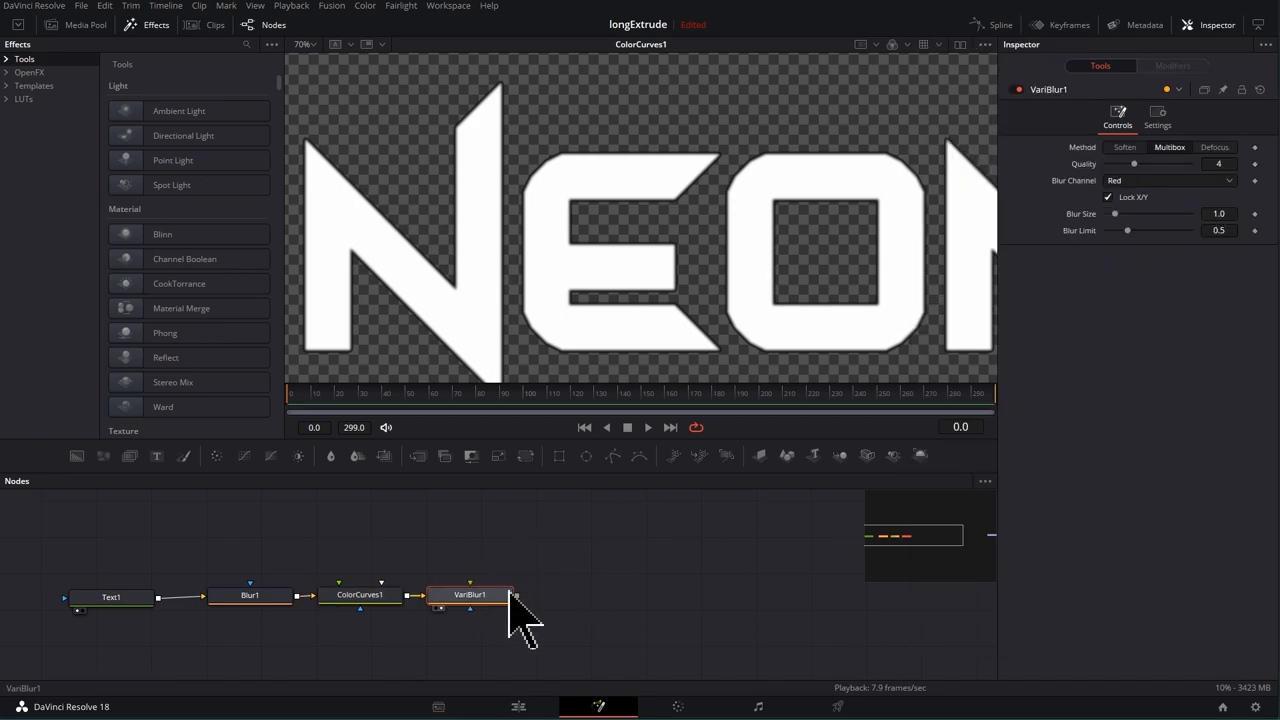
pyautogui.click(470, 594)
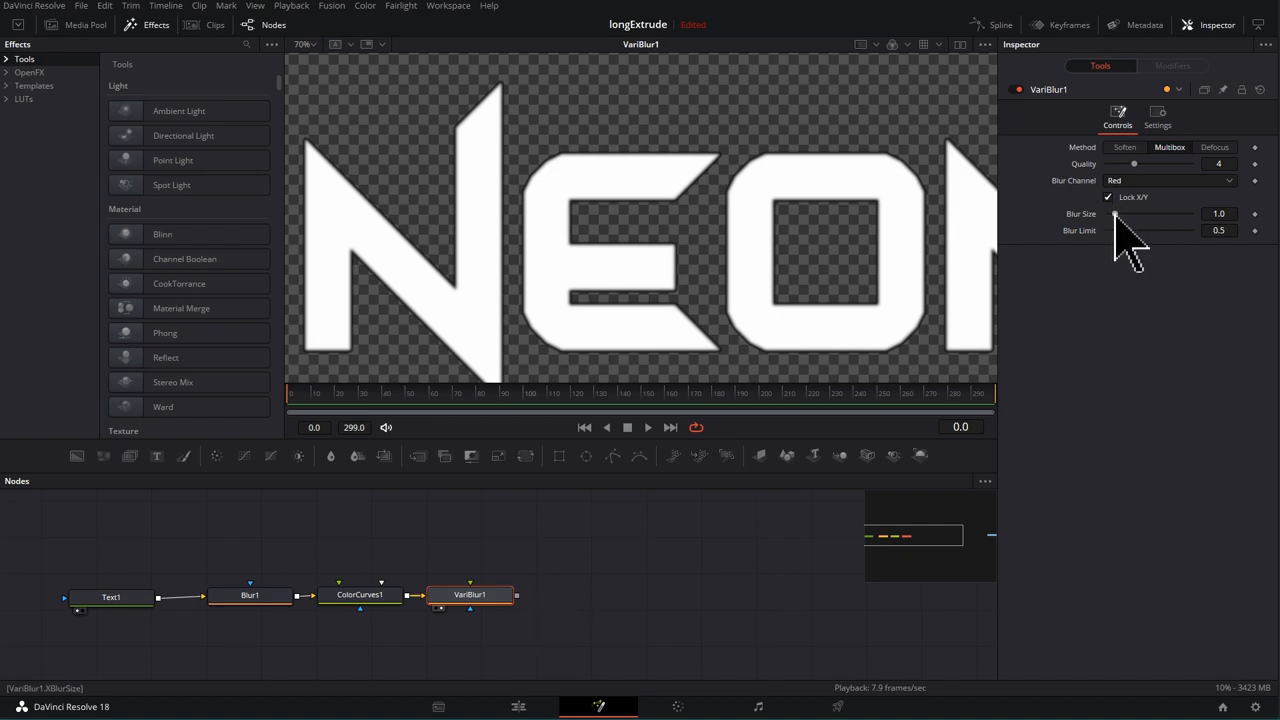
pyautogui.moveTo(1115, 213); pyautogui.dragTo(1190, 213)
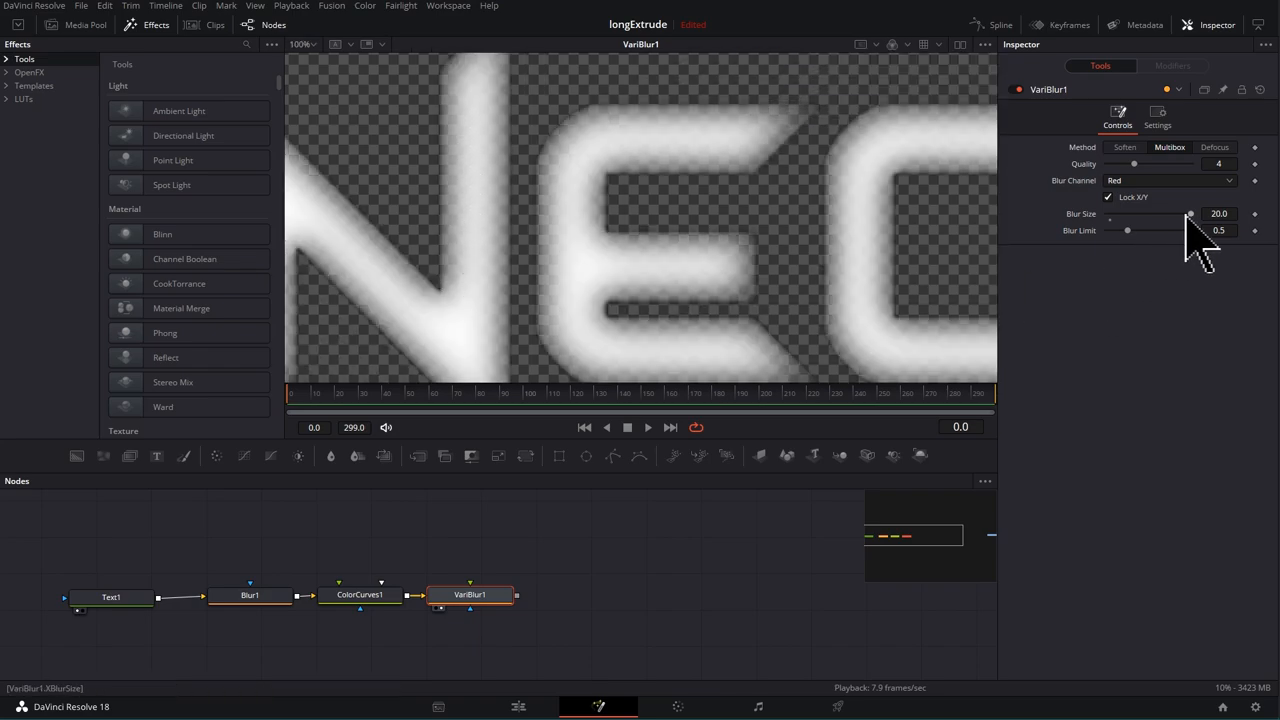
pyautogui.doubleClick(1219, 213)
pyautogui.write('50')
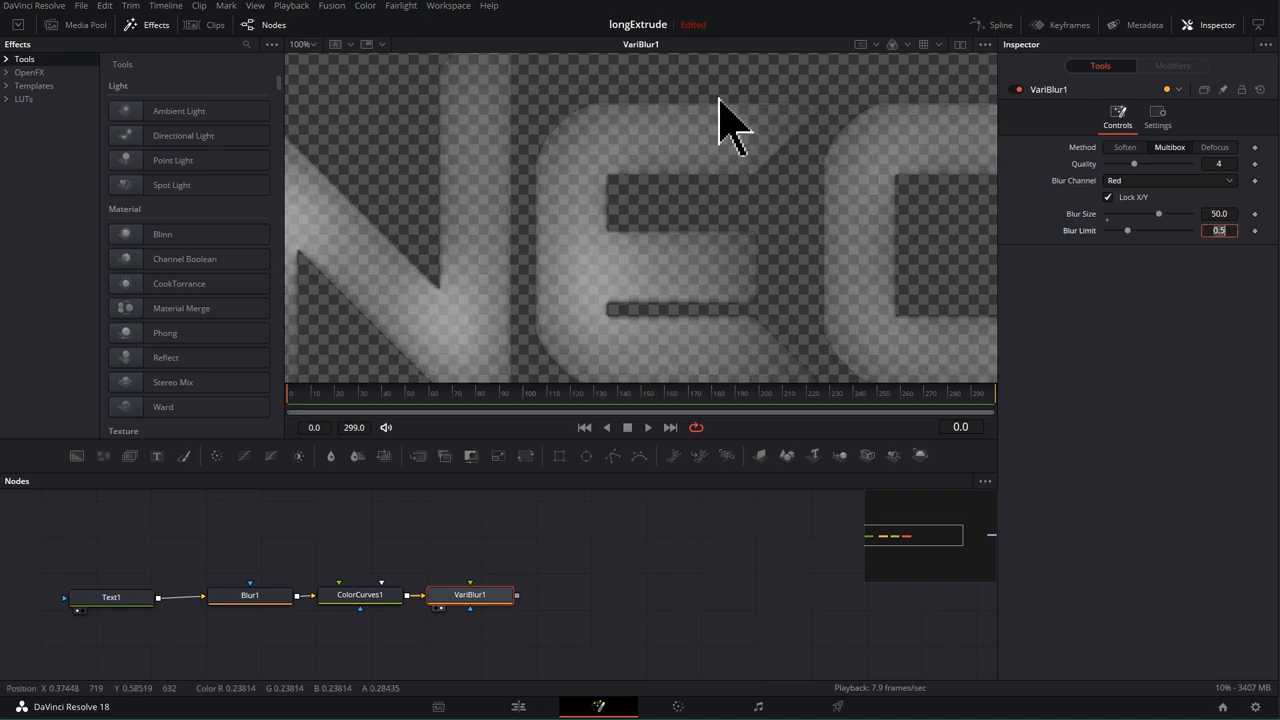
pyautogui.moveTo(1158, 213)
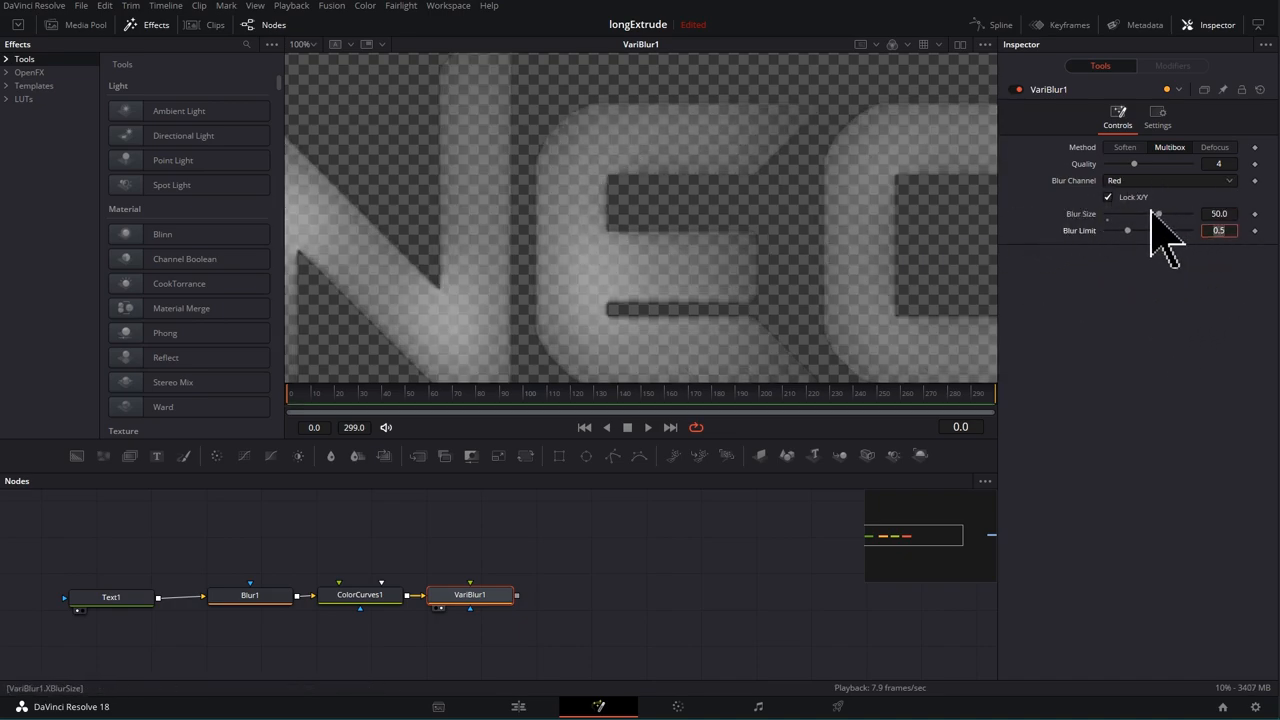
pyautogui.moveTo(1157, 213); pyautogui.dragTo(1119, 213)
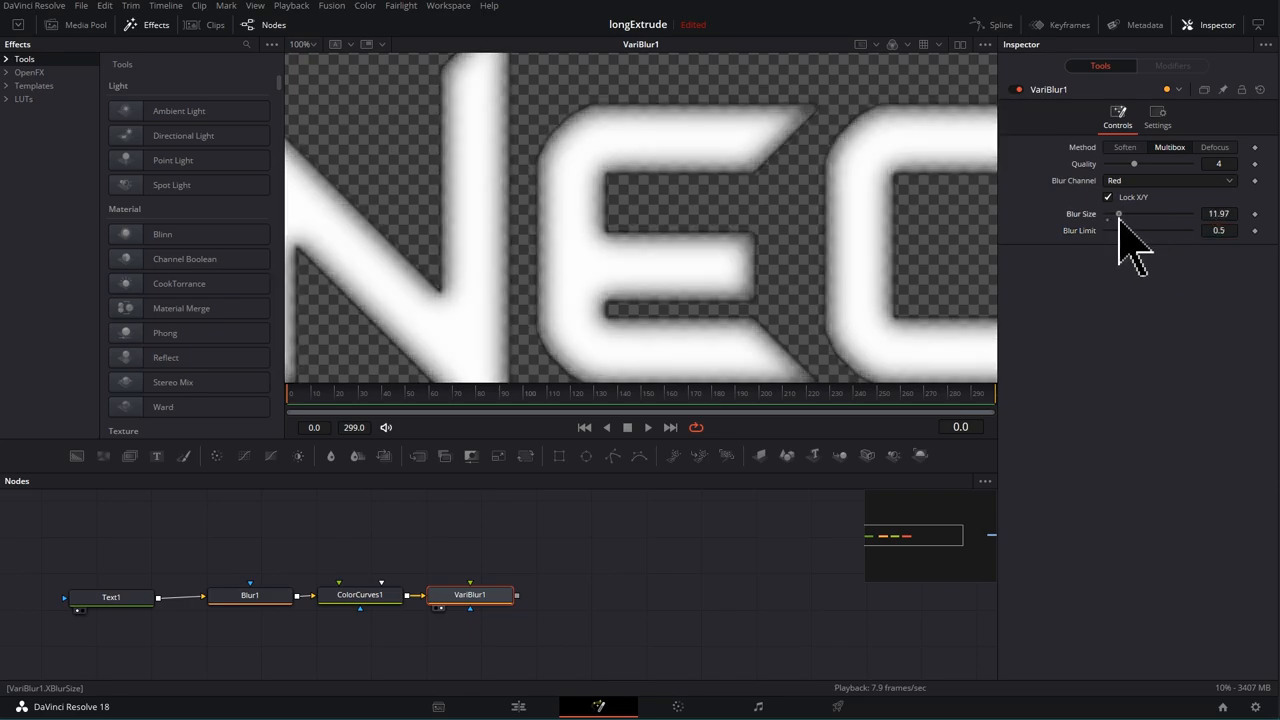
pyautogui.moveTo(1120, 213); pyautogui.dragTo(1130, 213)
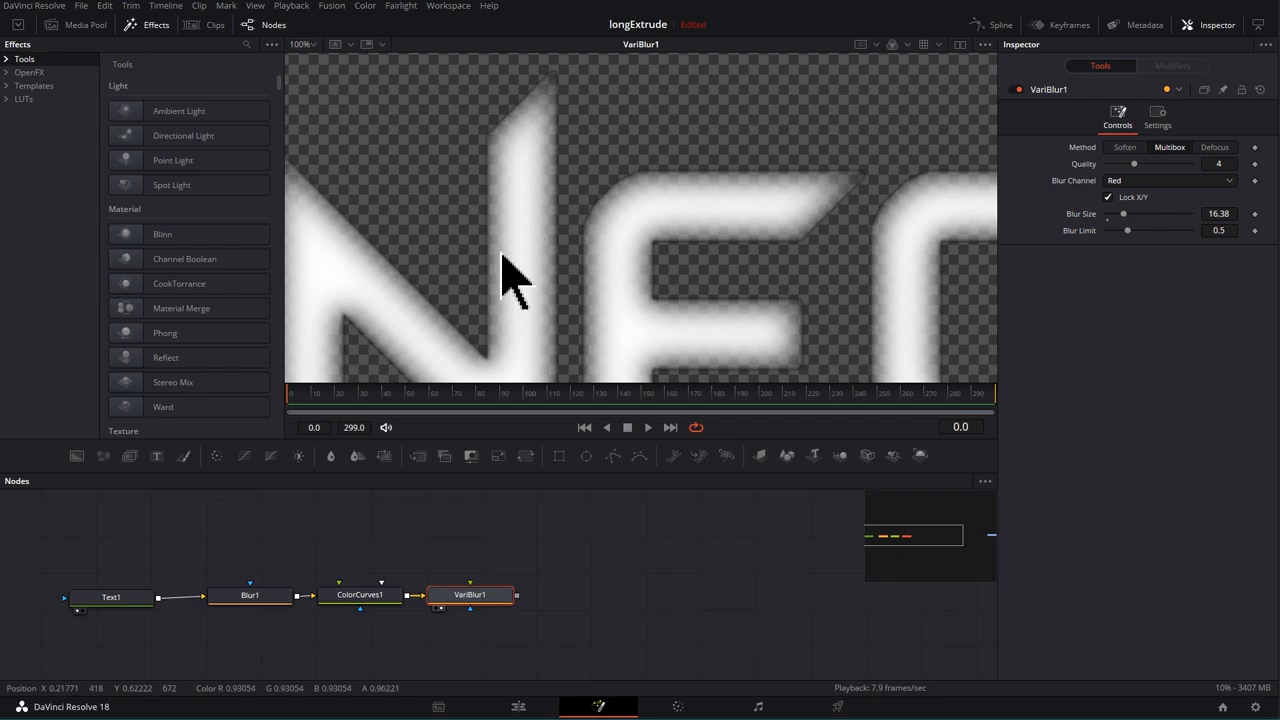
pyautogui.moveTo(520, 265)
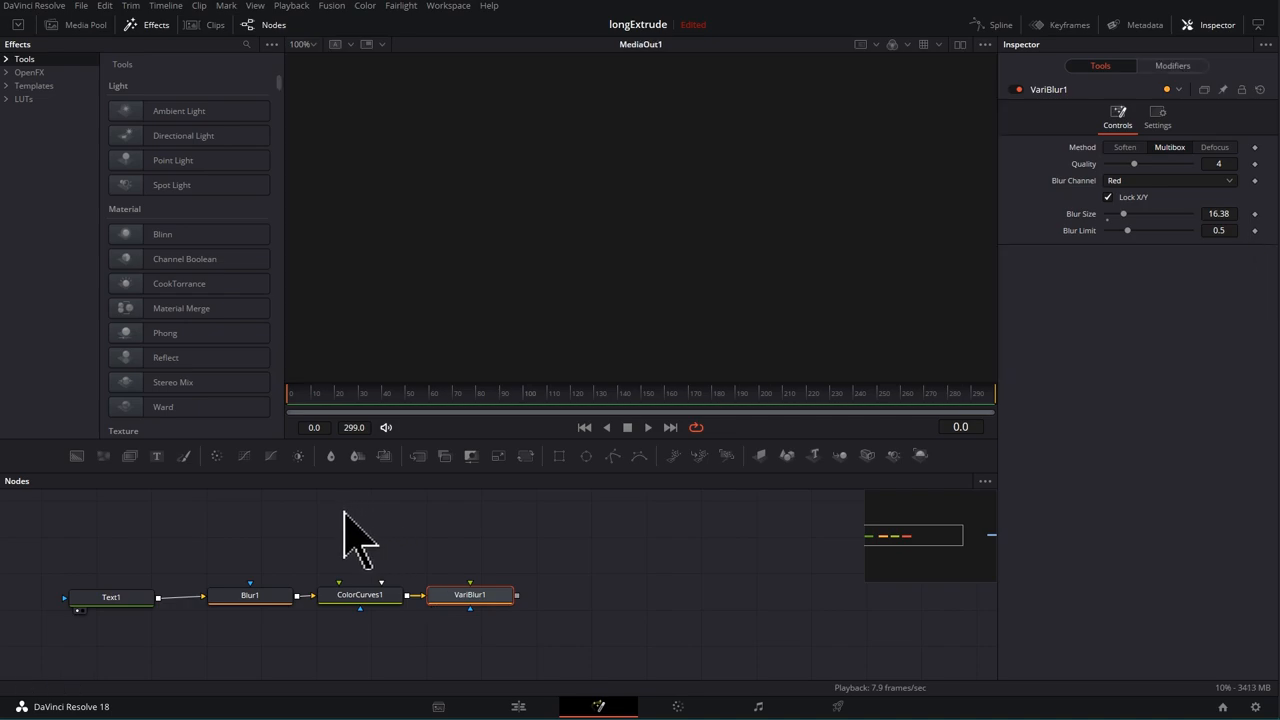
pyautogui.moveTo(245, 457)
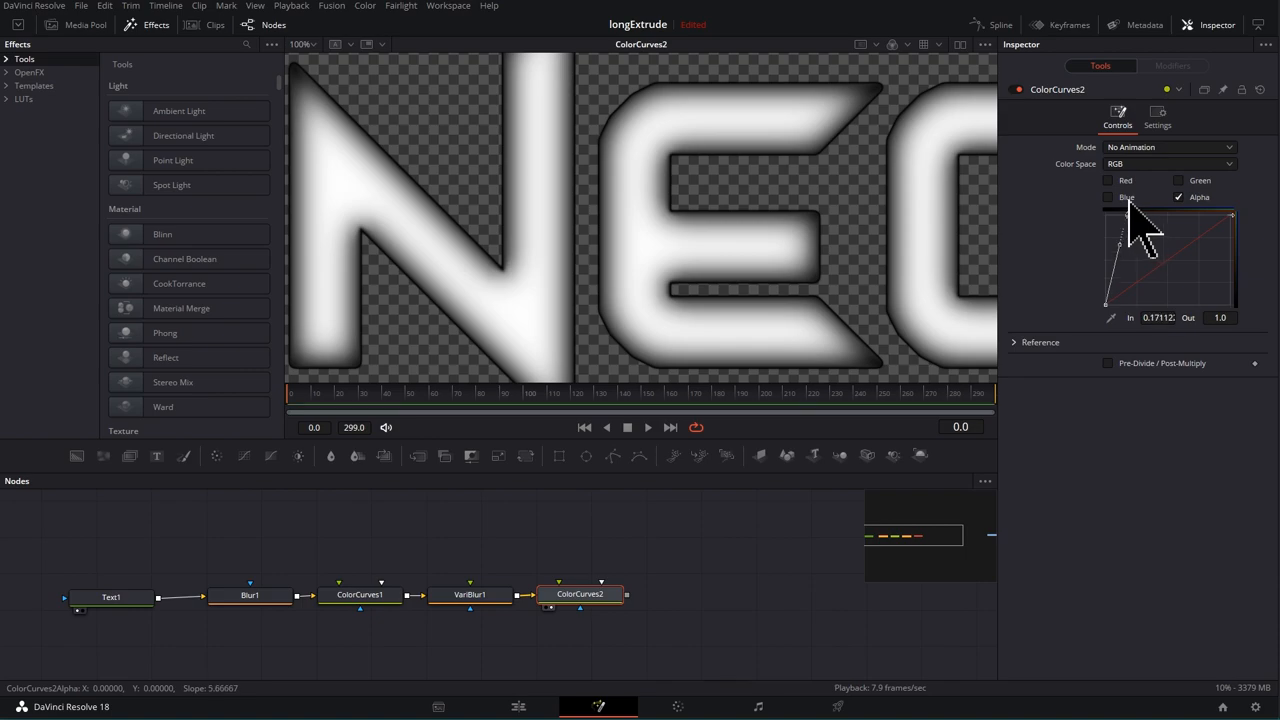
# - Drag ColorCurves2's alpha curve point steeply up (In about 0.19, Out 1.0)
pyautogui.moveTo(1120, 248); pyautogui.dragTo(1105, 305)
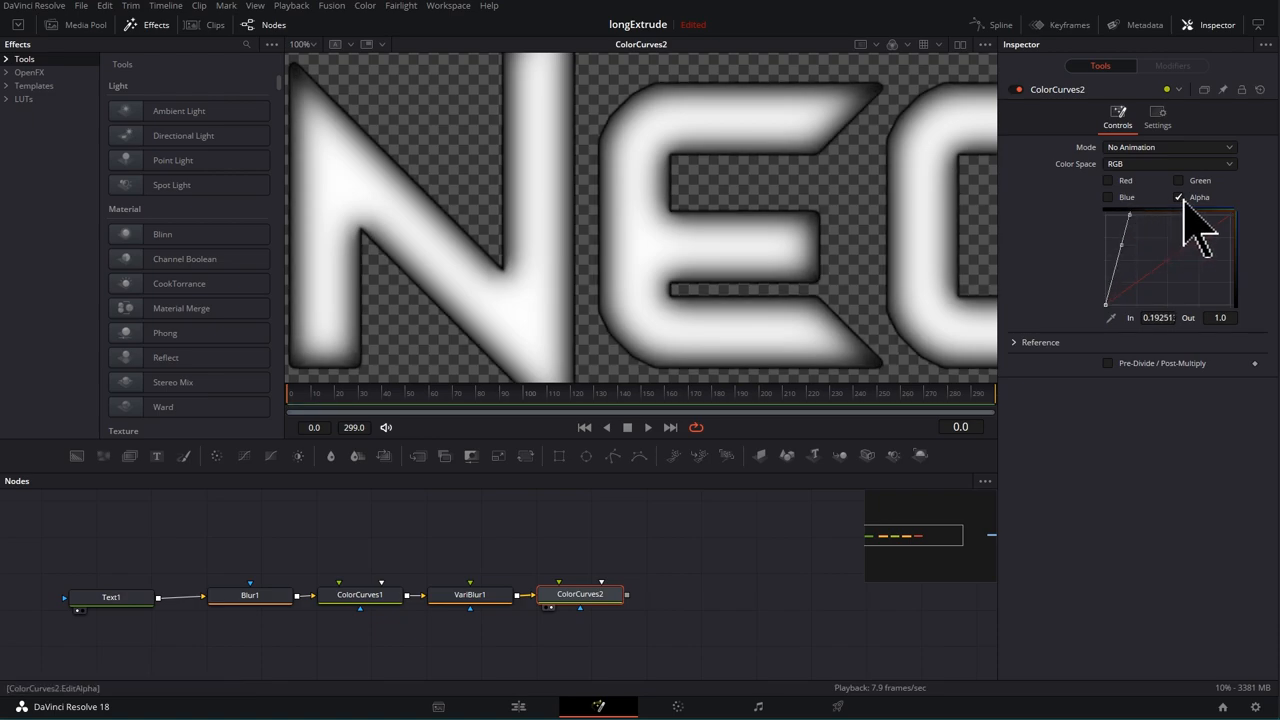
# - Reshape ColorCurves2's blue and red curves for purple cores with orange-red edges
pyautogui.click(1108, 181)
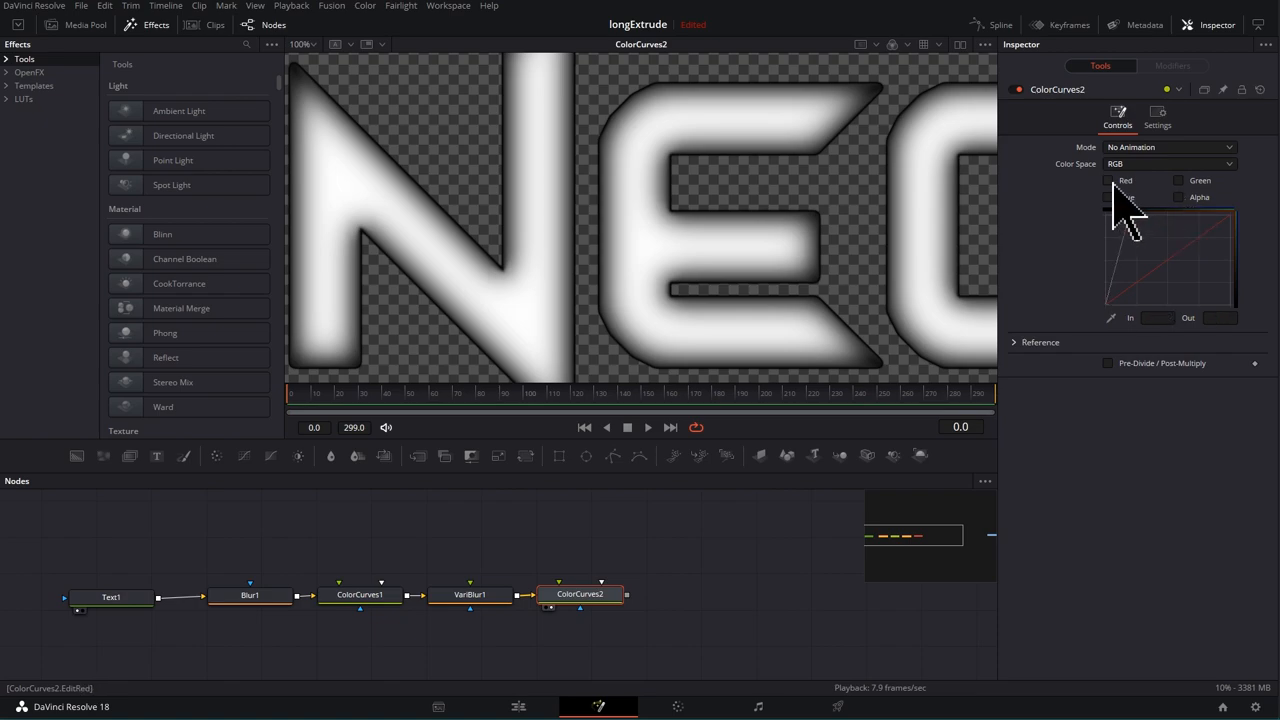
pyautogui.click(1108, 180)
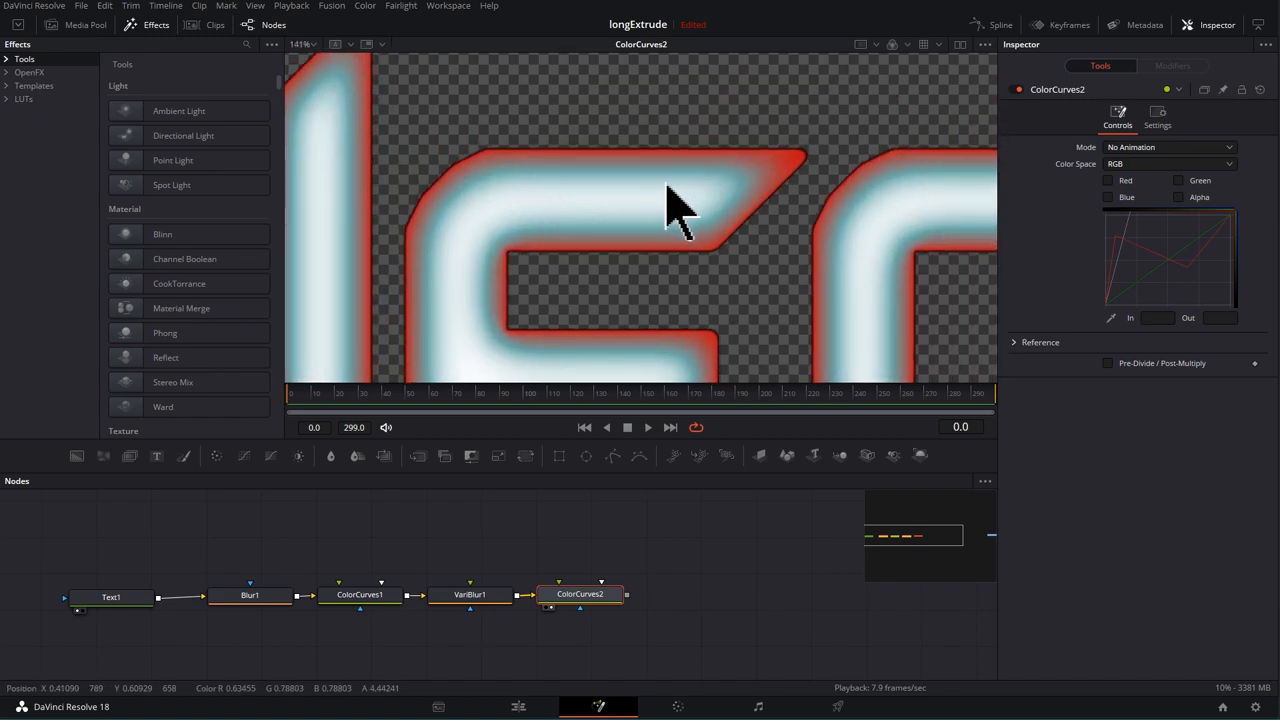
pyautogui.moveTo(795, 190)
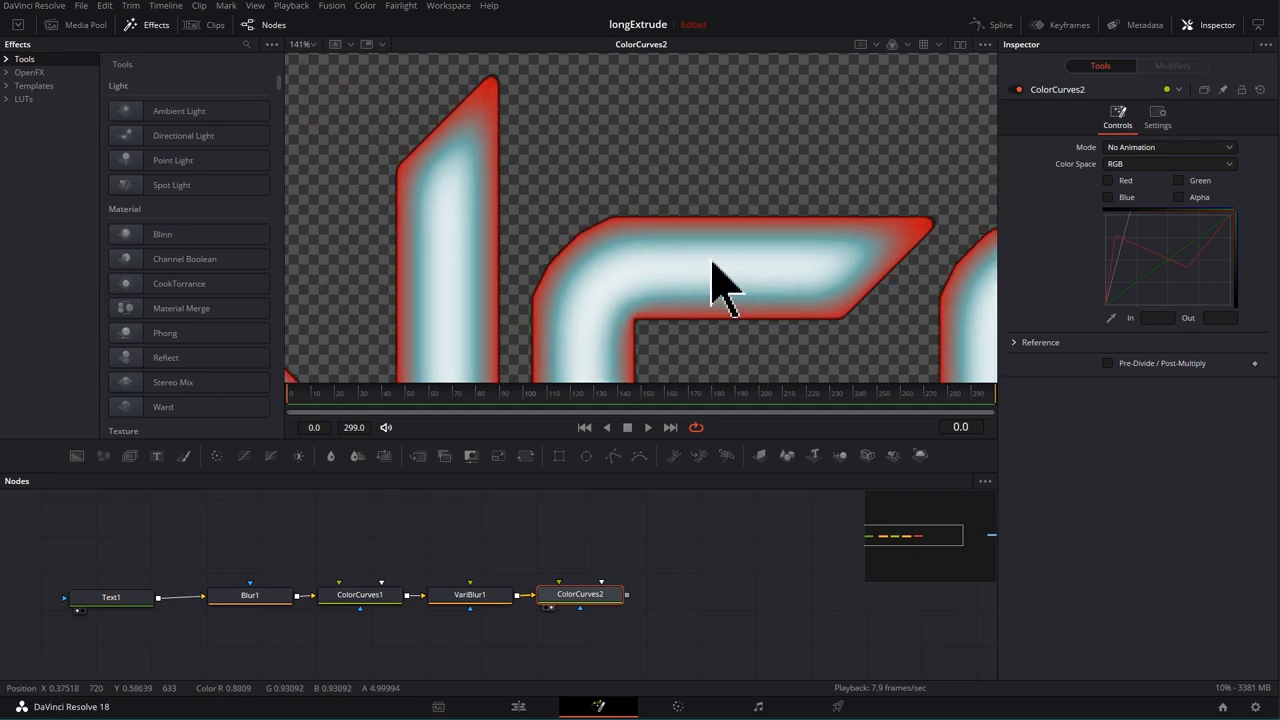
pyautogui.click(1178, 180)
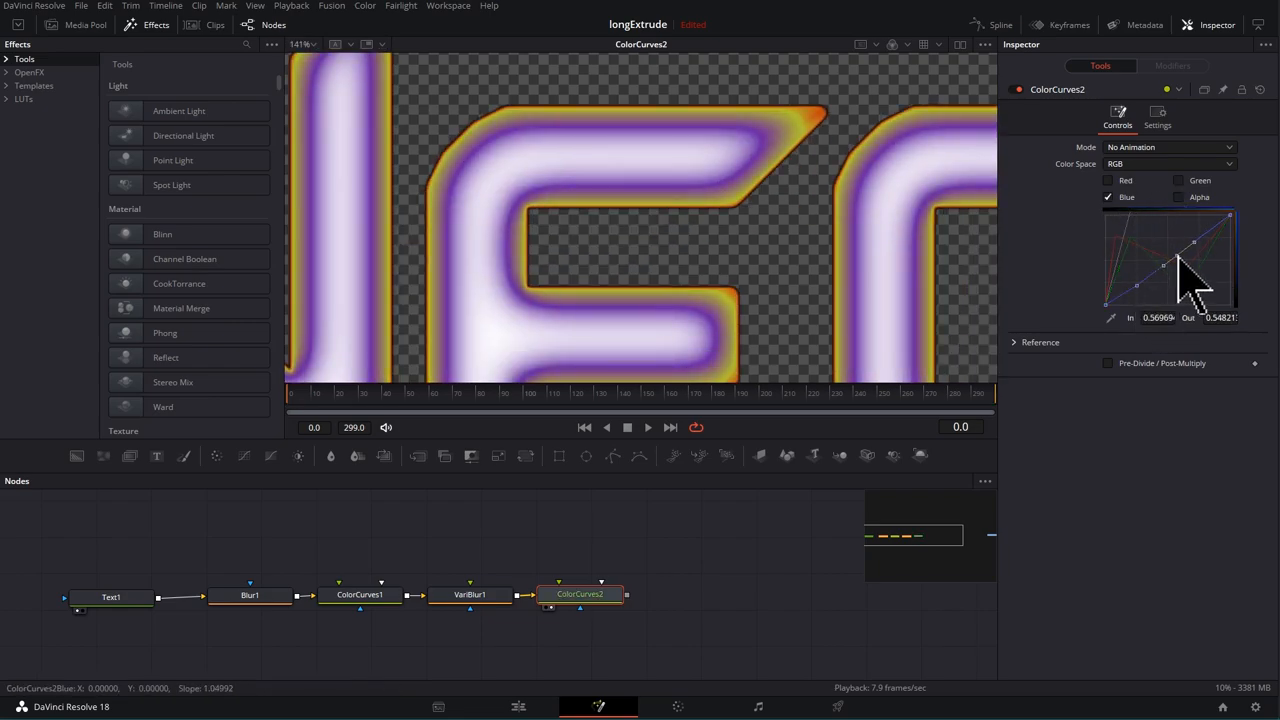
pyautogui.moveTo(1192, 265); pyautogui.dragTo(1135, 230)
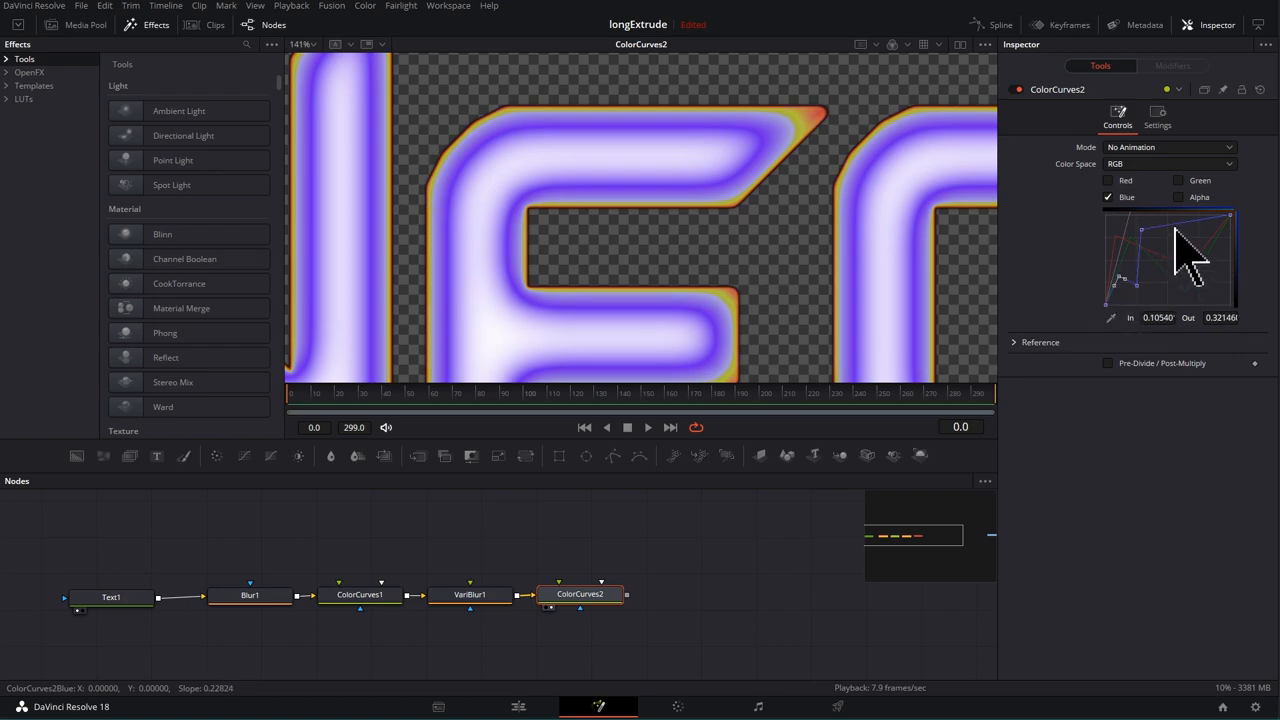
pyautogui.moveTo(1175, 270); pyautogui.dragTo(1180, 238)
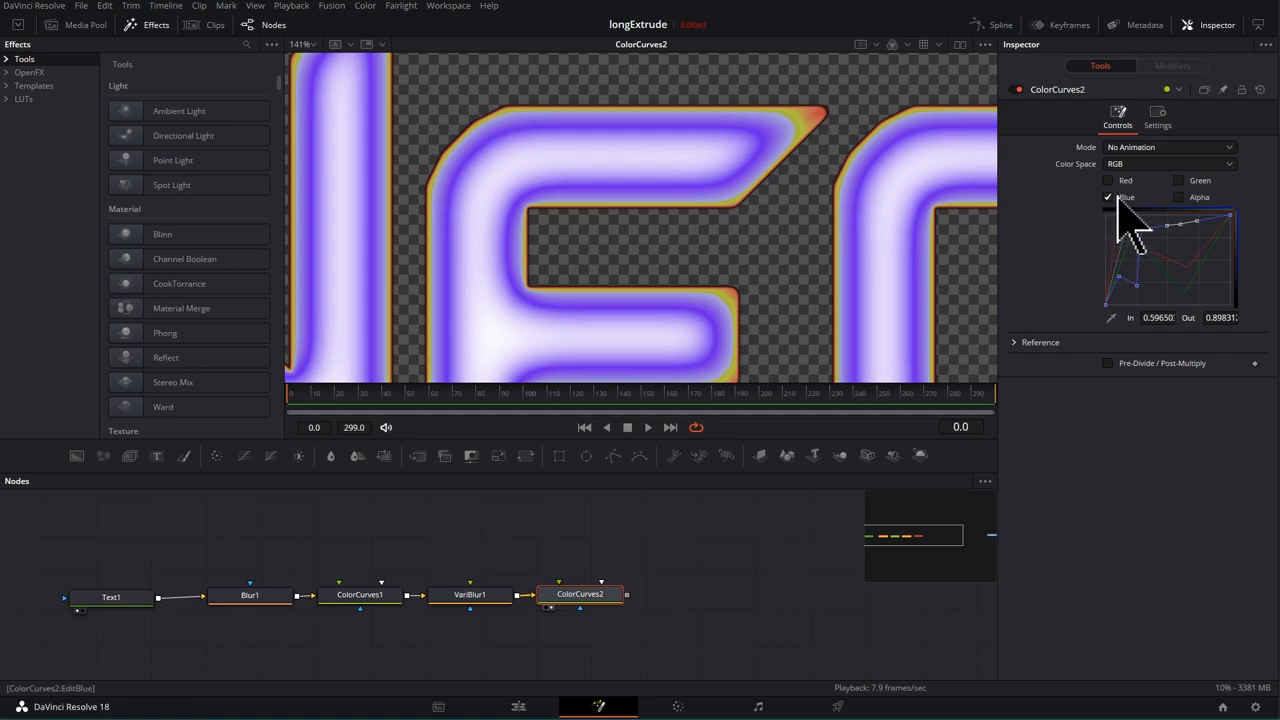
pyautogui.click(1108, 180)
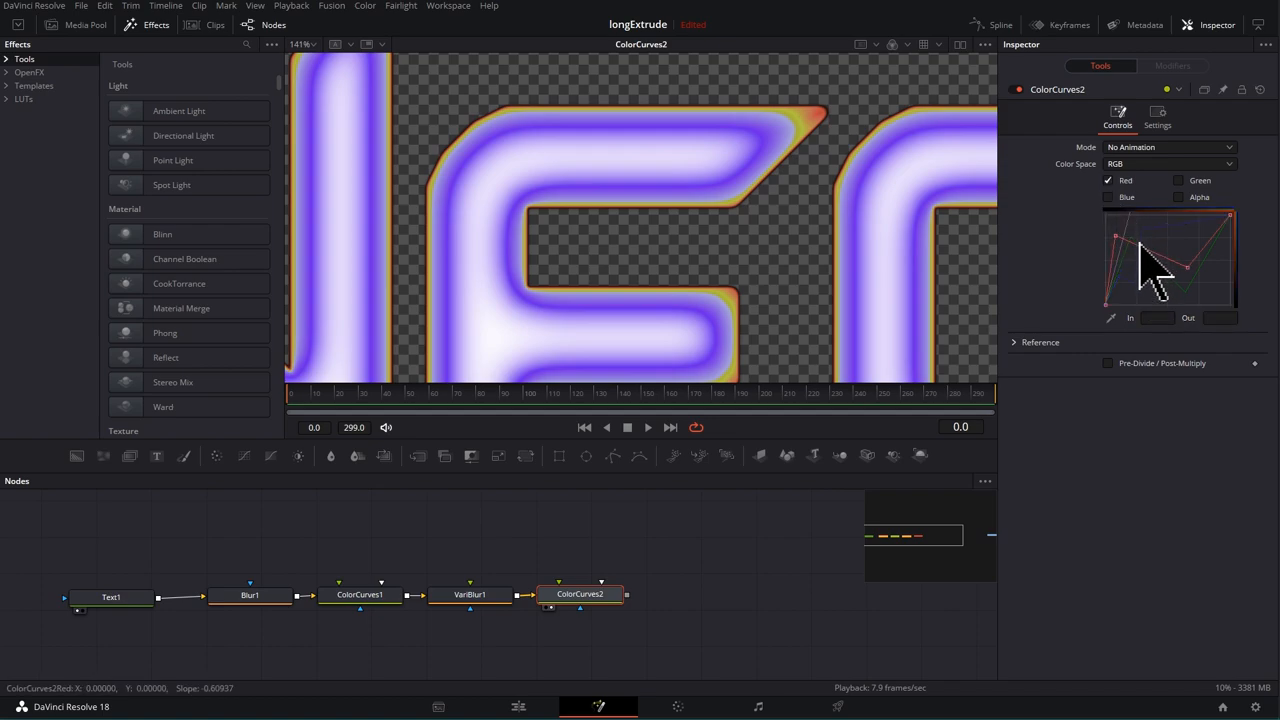
pyautogui.moveTo(1150, 255); pyautogui.dragTo(1148, 225)
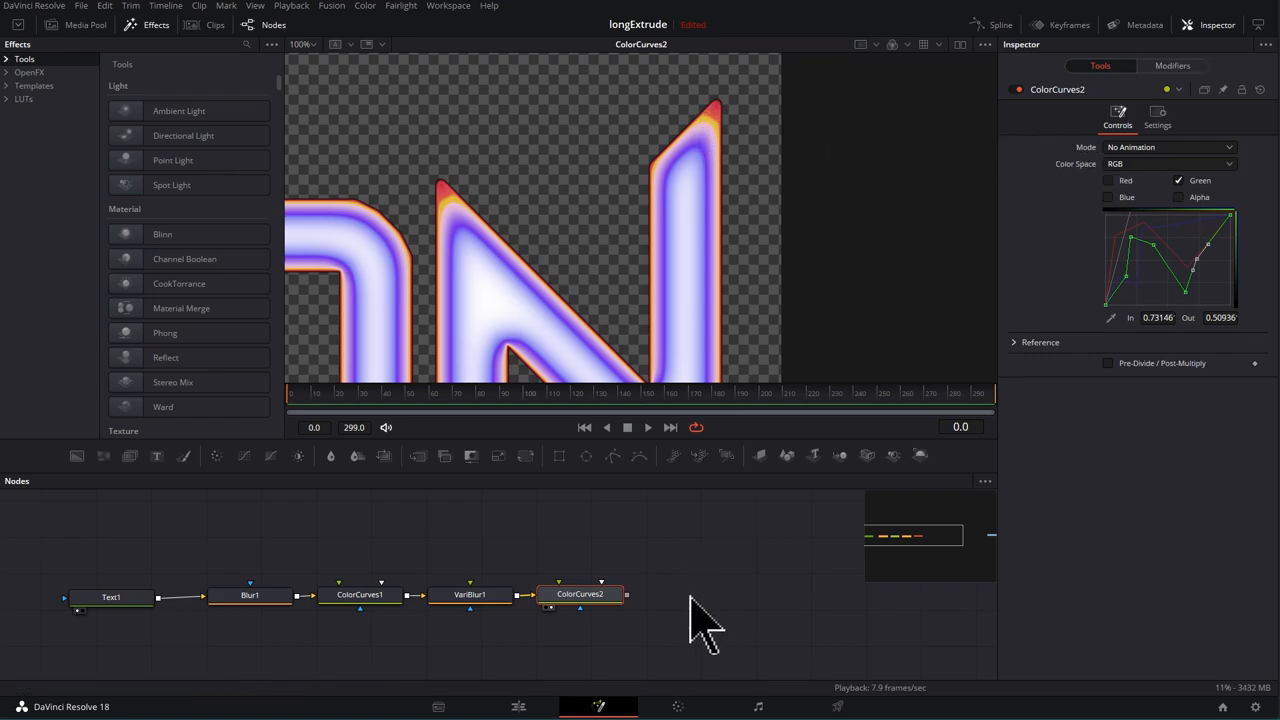
pyautogui.moveTo(665, 655)
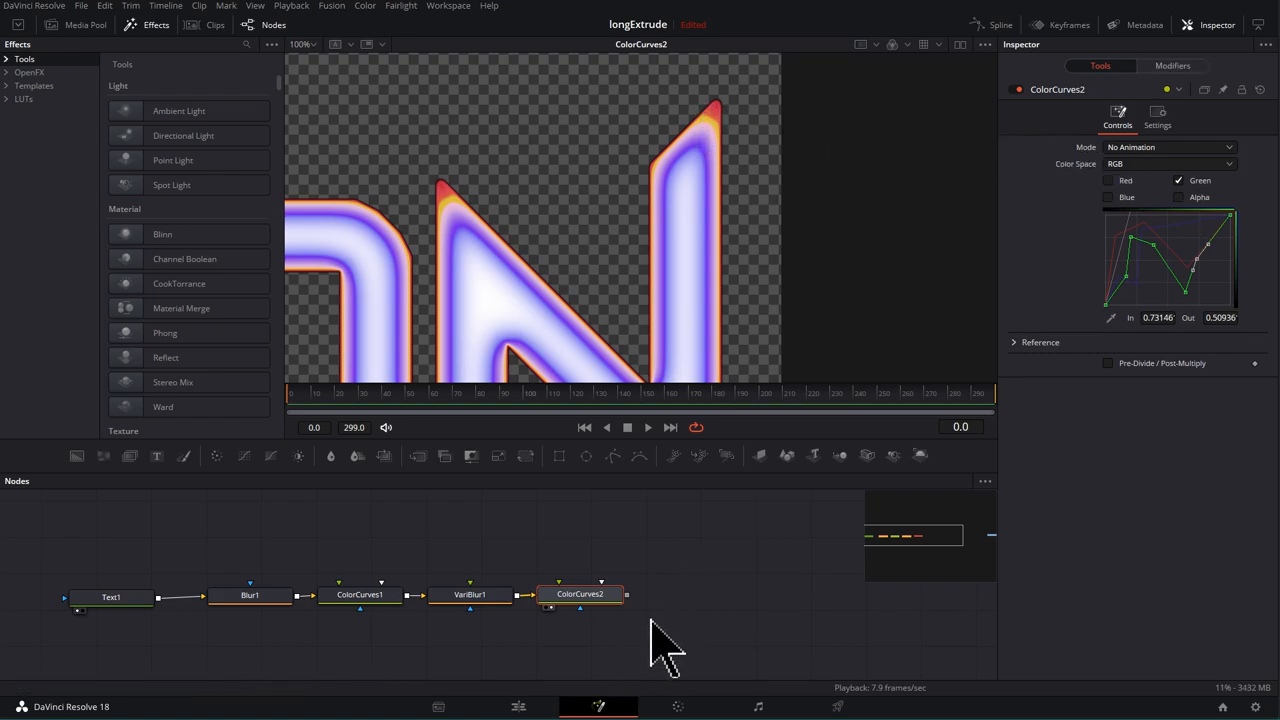
# - Add a Duplicate node via 'dup' after ColorCurves2
pyautogui.moveTo(667, 650); pyautogui.dragTo(548, 518)
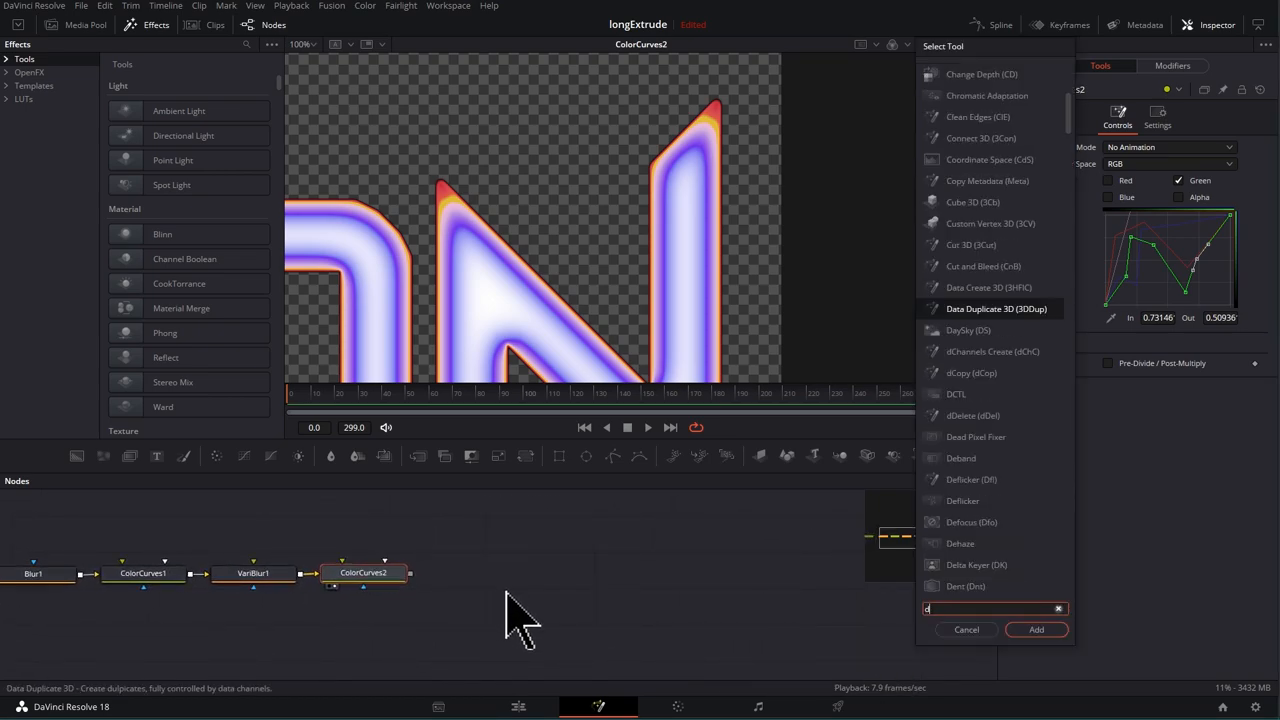
pyautogui.write('dup')
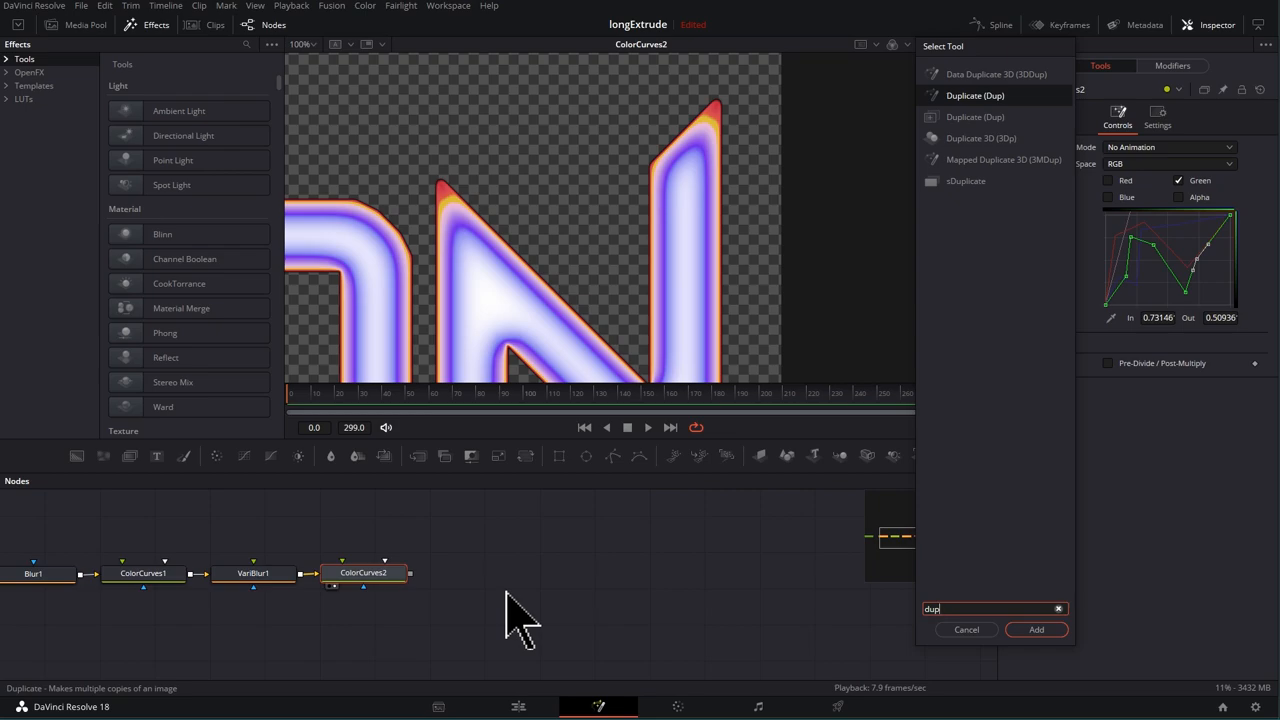
pyautogui.click(1035, 629)
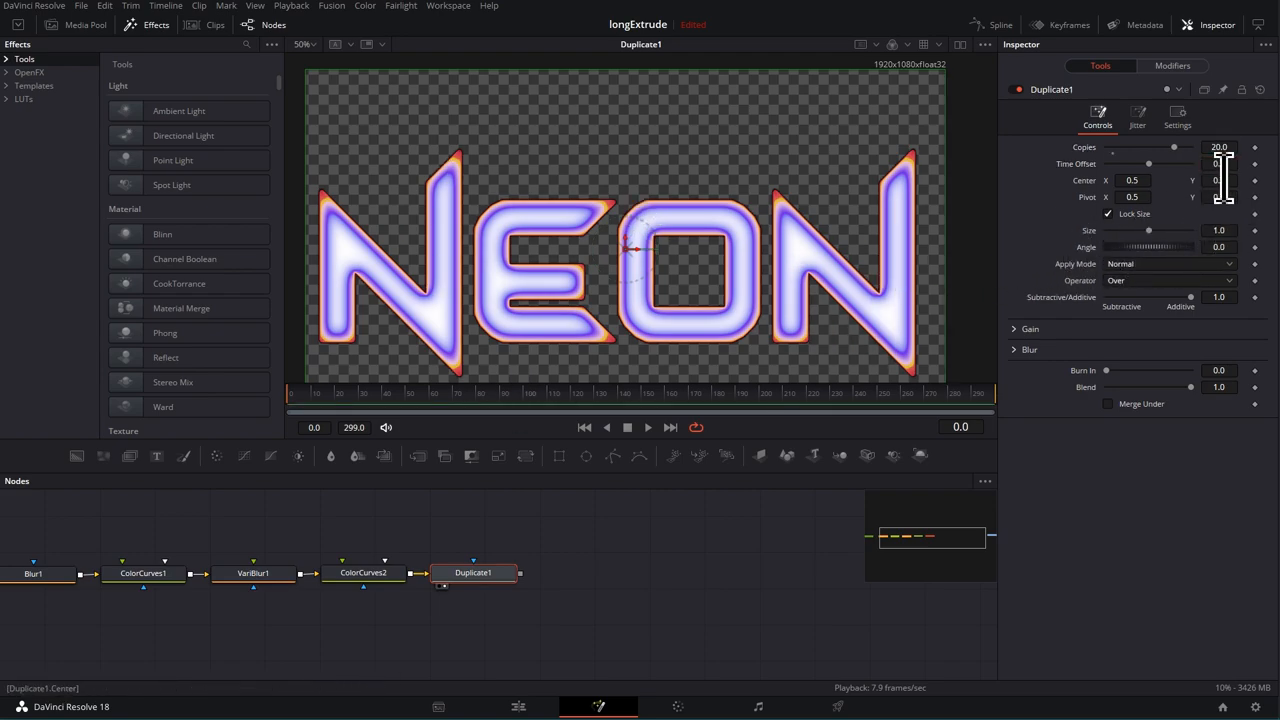
# - Set Duplicate1 Center Y about 0.5075, Size 1.005, and Text1 Size about 0.476
pyautogui.write('0.496')
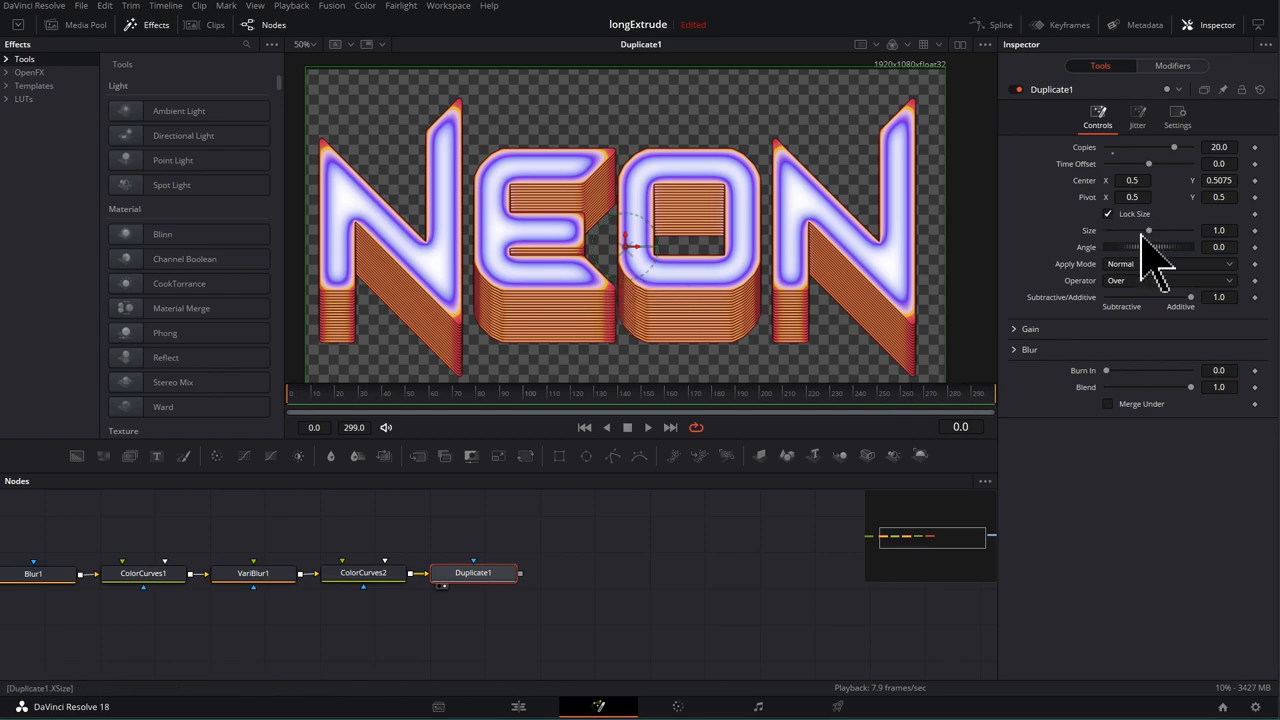
pyautogui.moveTo(1149, 230); pyautogui.dragTo(1143, 230)
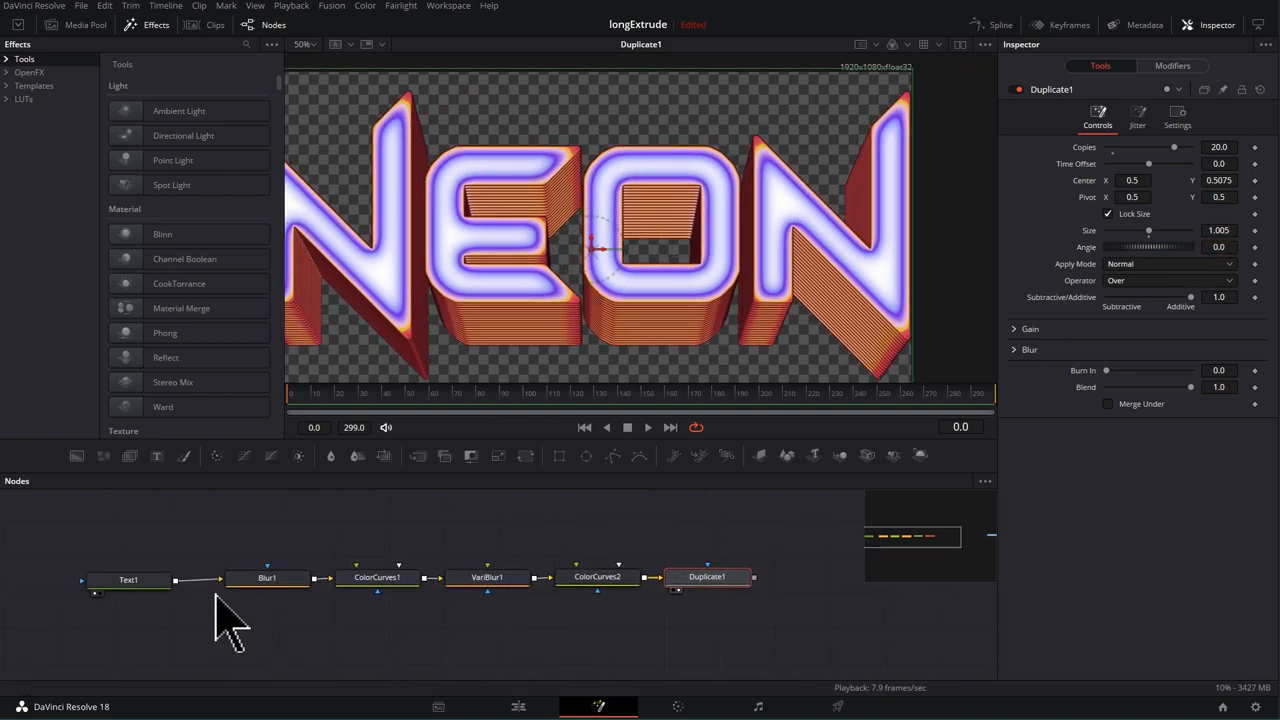
pyautogui.click(128, 578)
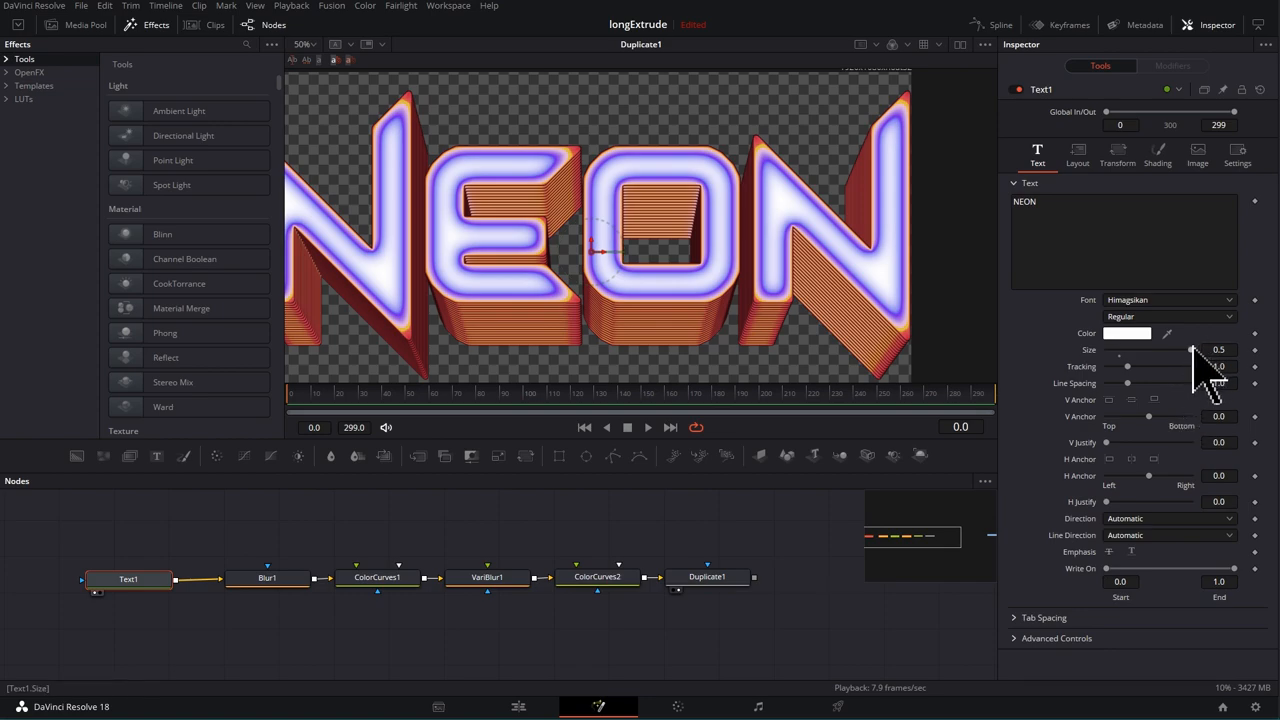
pyautogui.moveTo(1193, 349); pyautogui.dragTo(1188, 349)
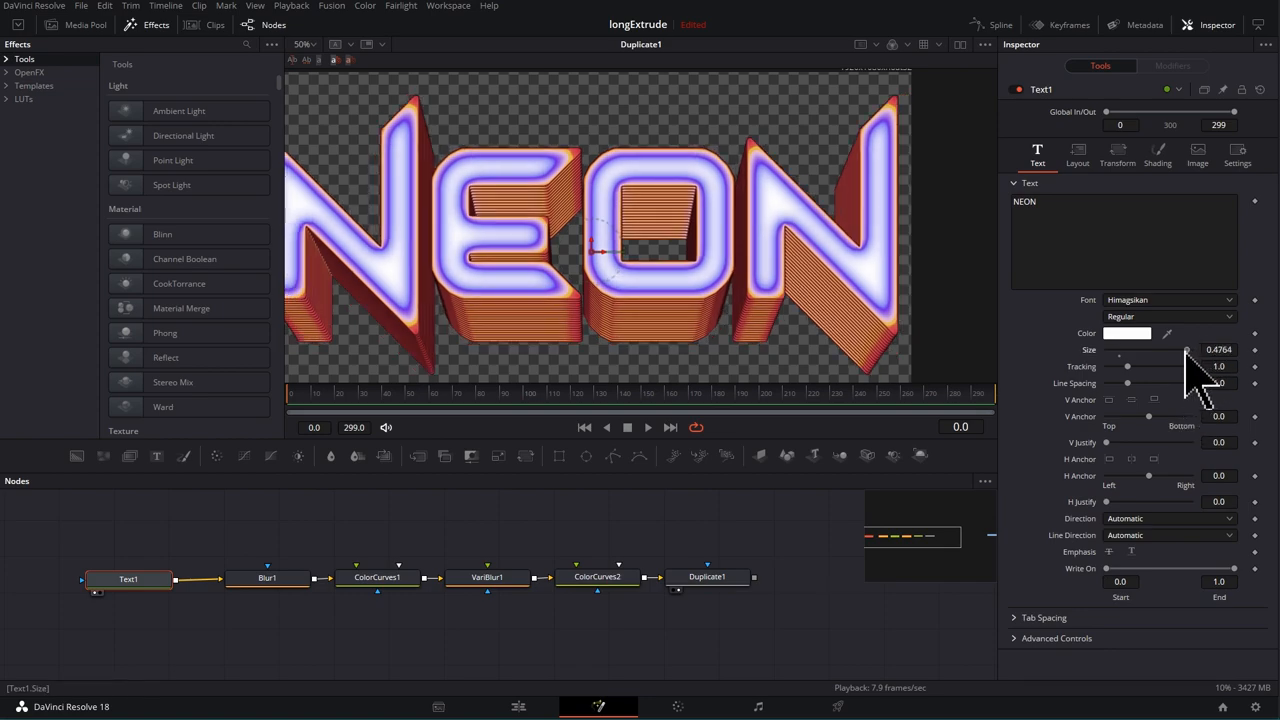
pyautogui.click(707, 576)
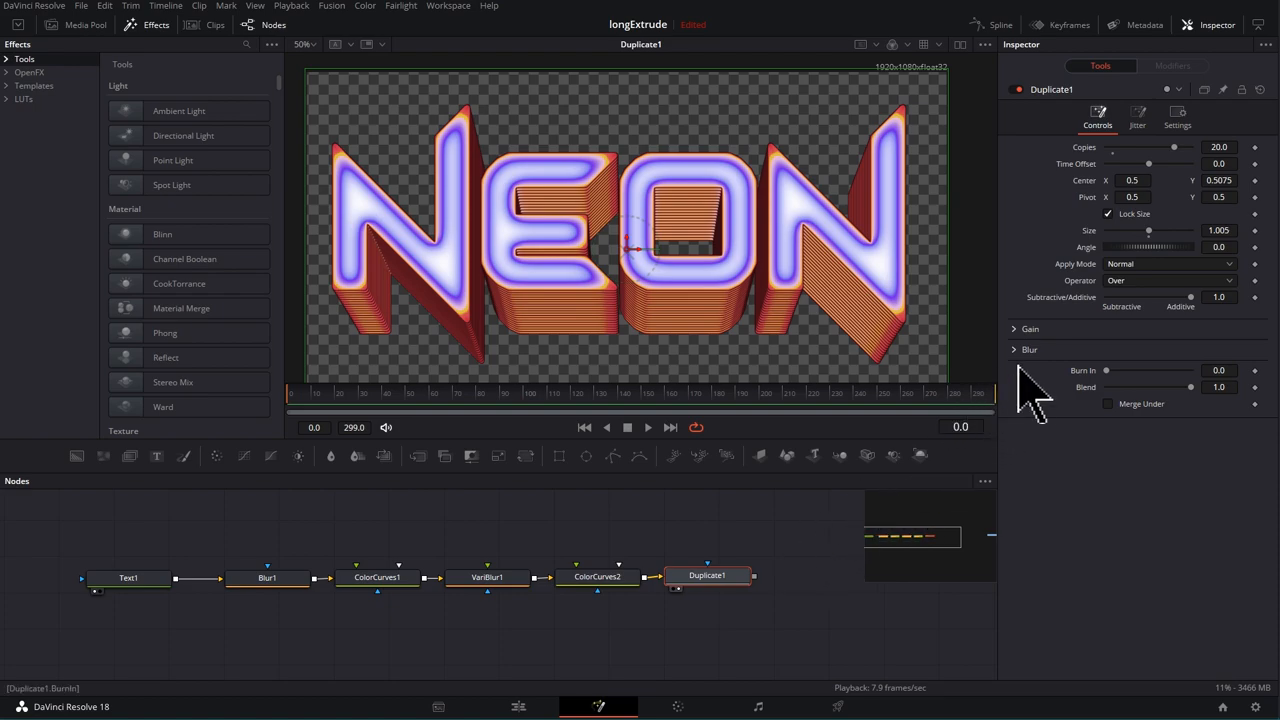
# - Try Duplicate1's red, green and blue gains, leaving Red Gain at 0.984
pyautogui.click(1030, 328)
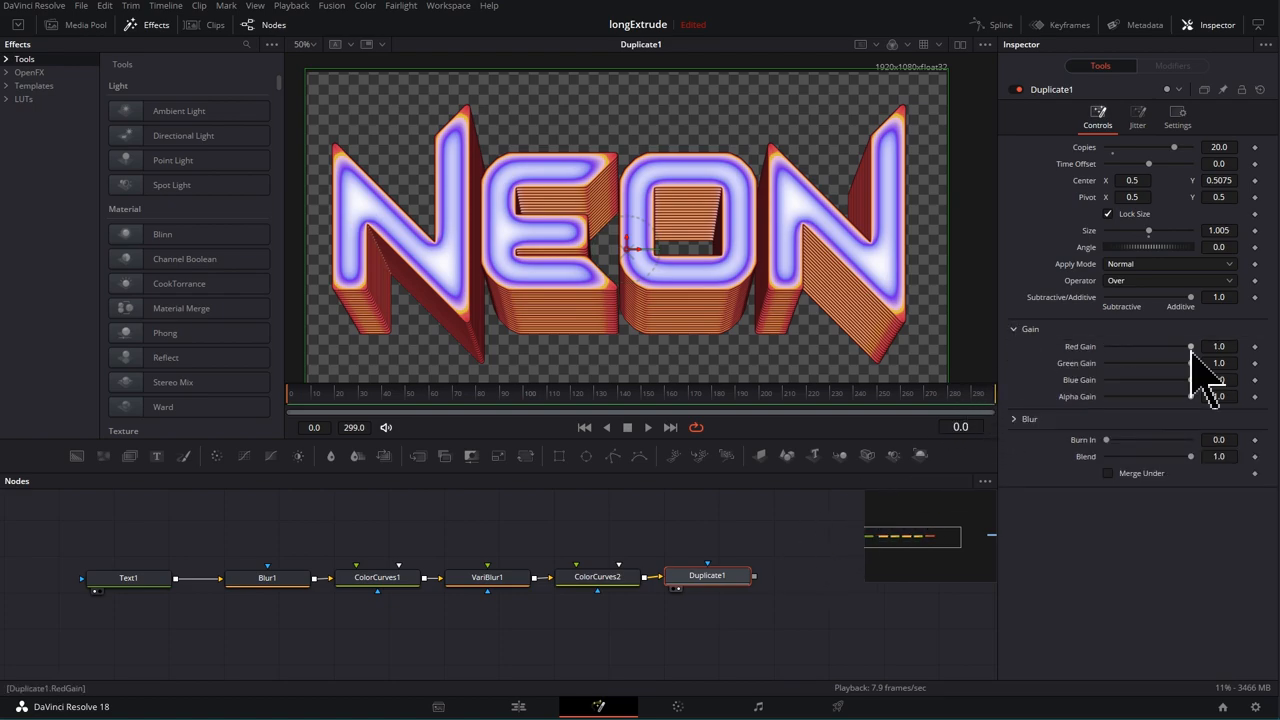
pyautogui.moveTo(1190, 346); pyautogui.dragTo(1185, 346)
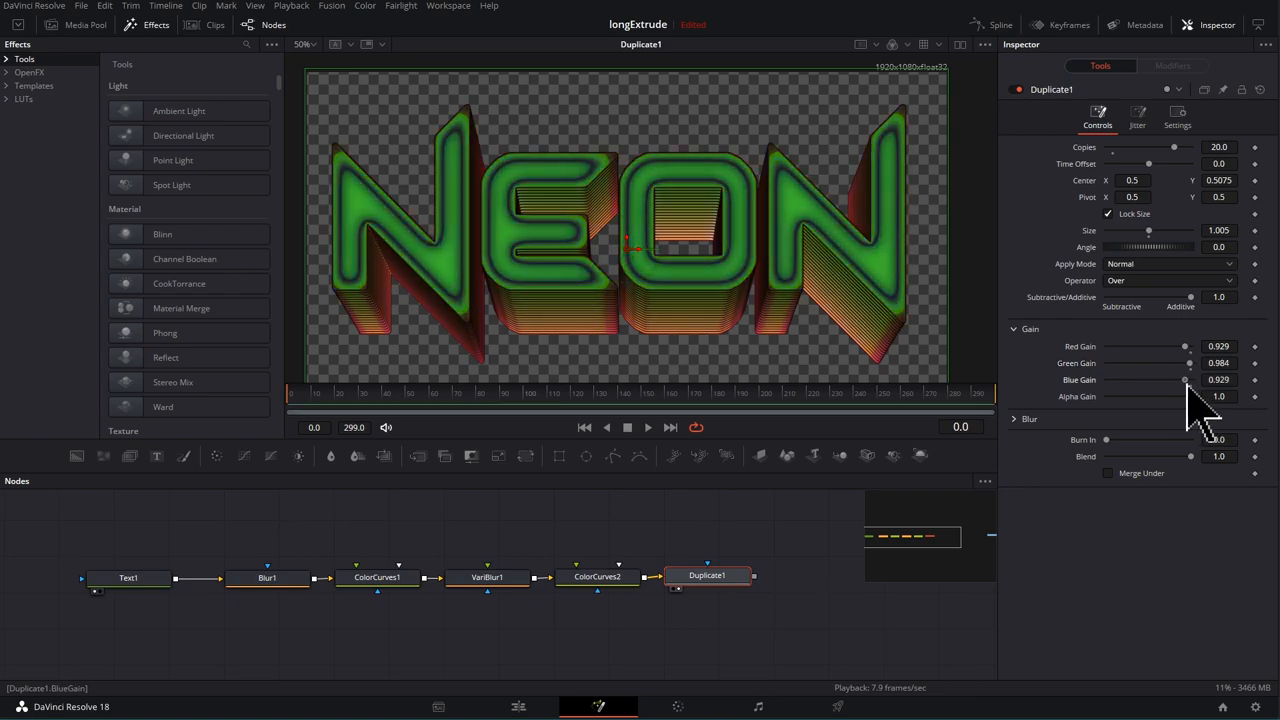
pyautogui.moveTo(1185, 380); pyautogui.dragTo(1130, 380)
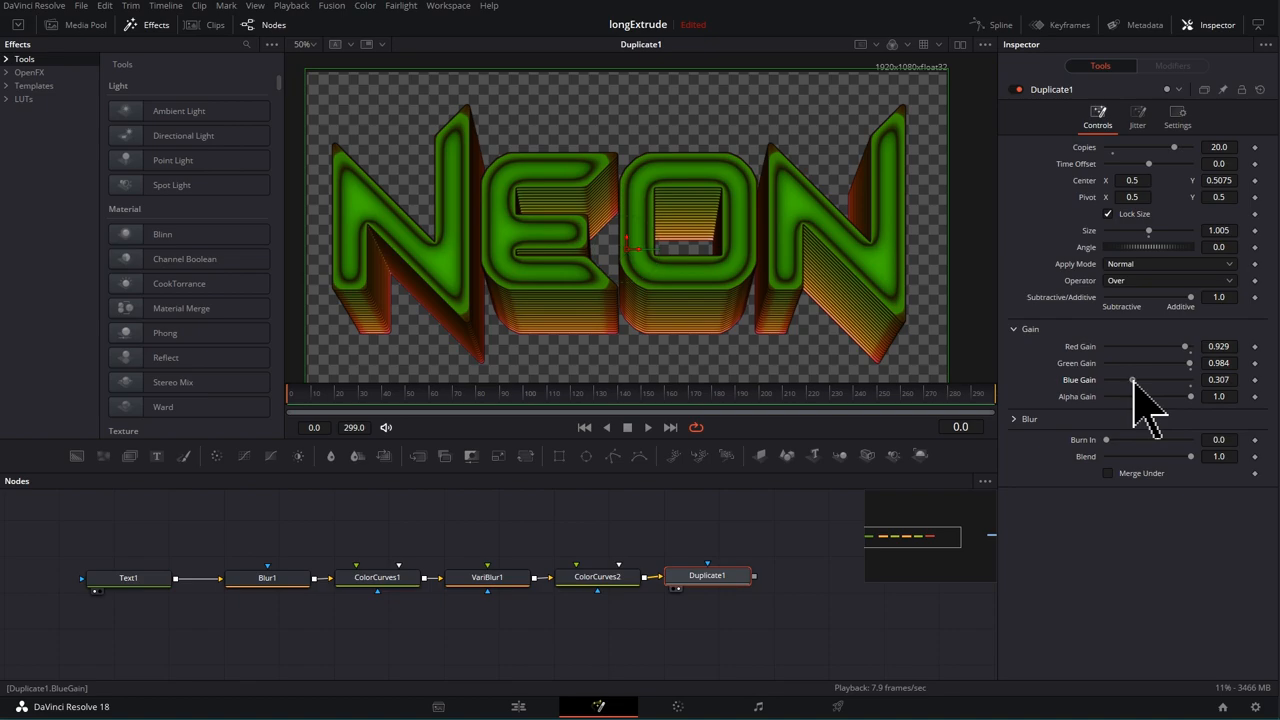
pyautogui.moveTo(1132, 380); pyautogui.dragTo(1190, 380)
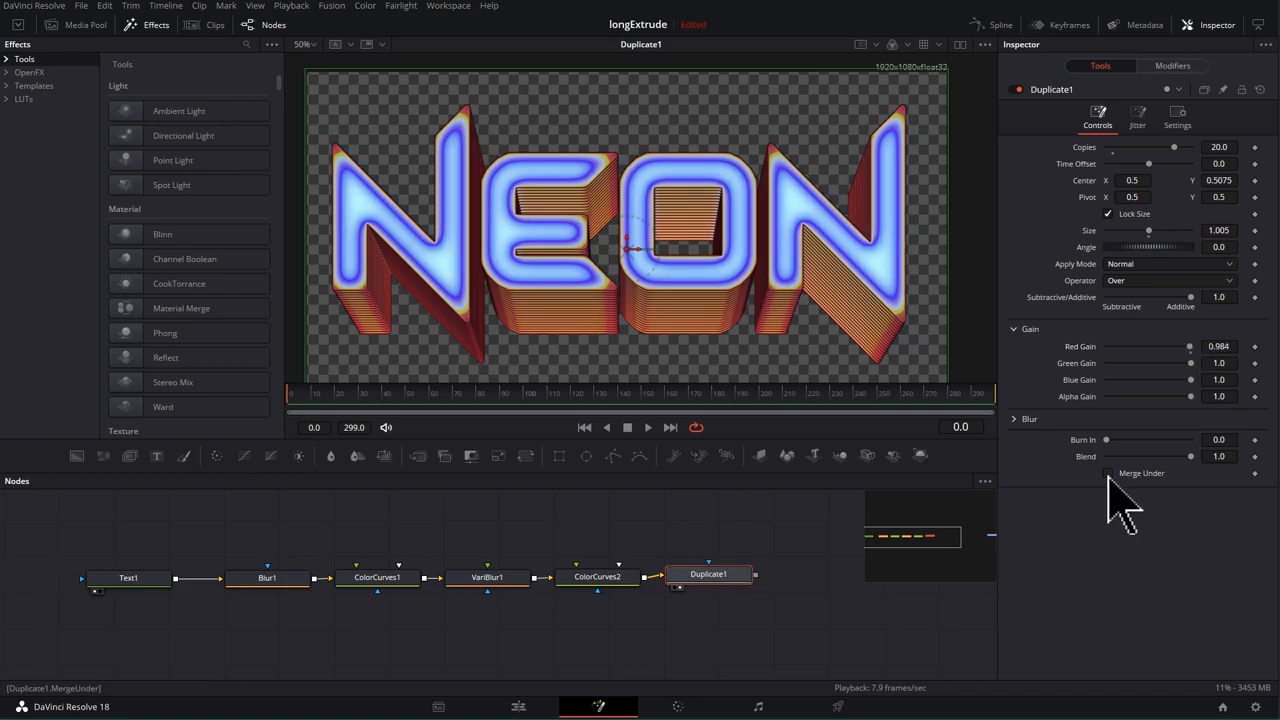
# - Set Duplicate1 Burn In 0.457, Merge Under, Blend 0.866, and disable Checker Underlay
pyautogui.moveTo(1106, 440); pyautogui.dragTo(1110, 440)
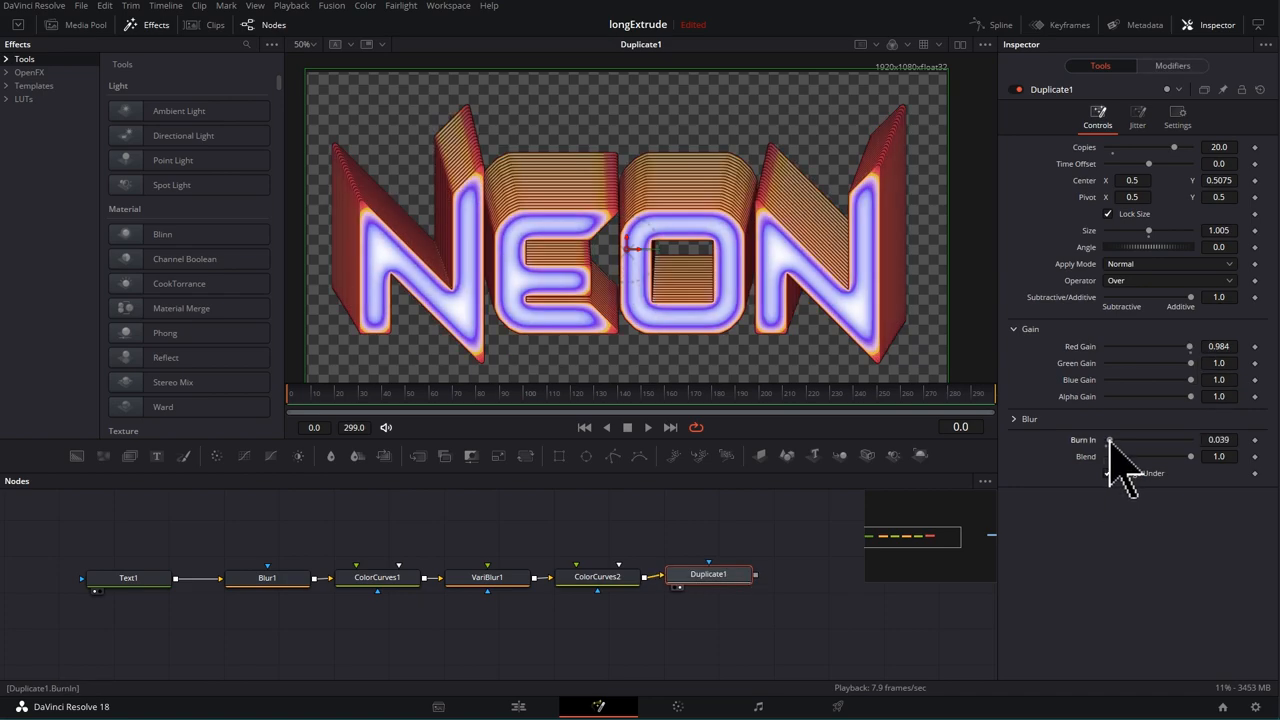
pyautogui.moveTo(1110, 440); pyautogui.dragTo(1145, 440)
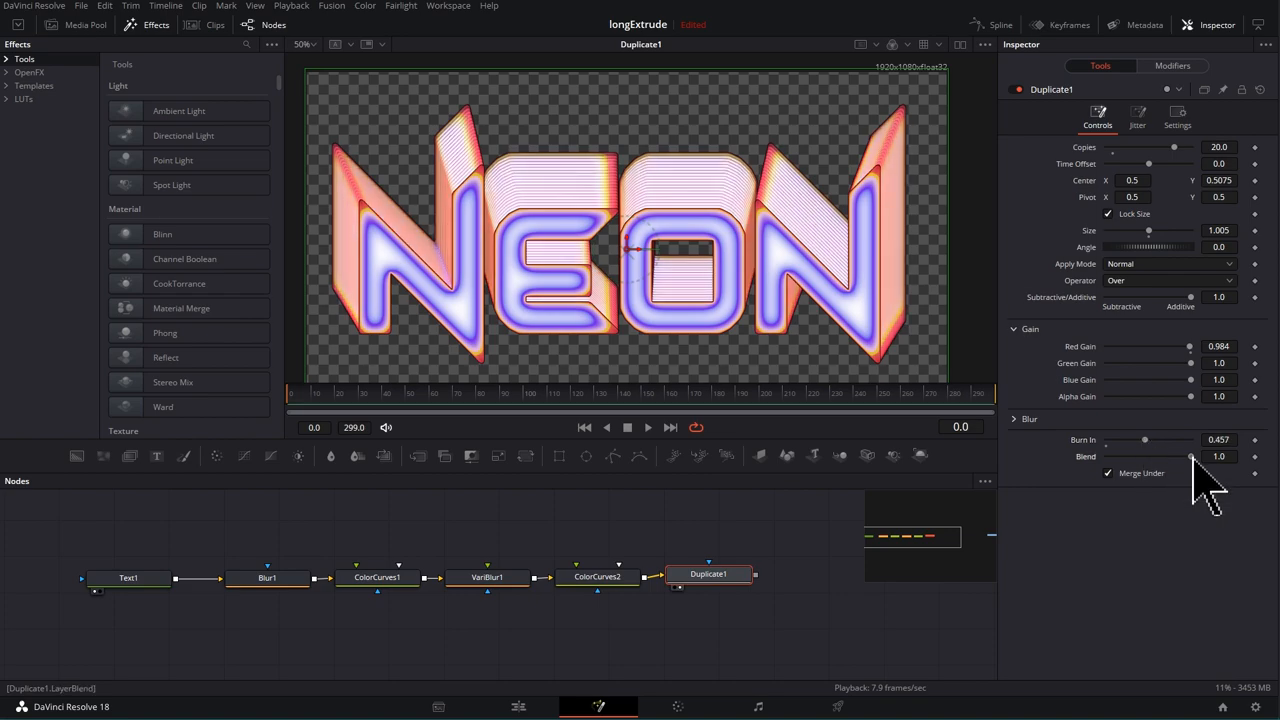
pyautogui.moveTo(1190, 456); pyautogui.dragTo(1180, 456)
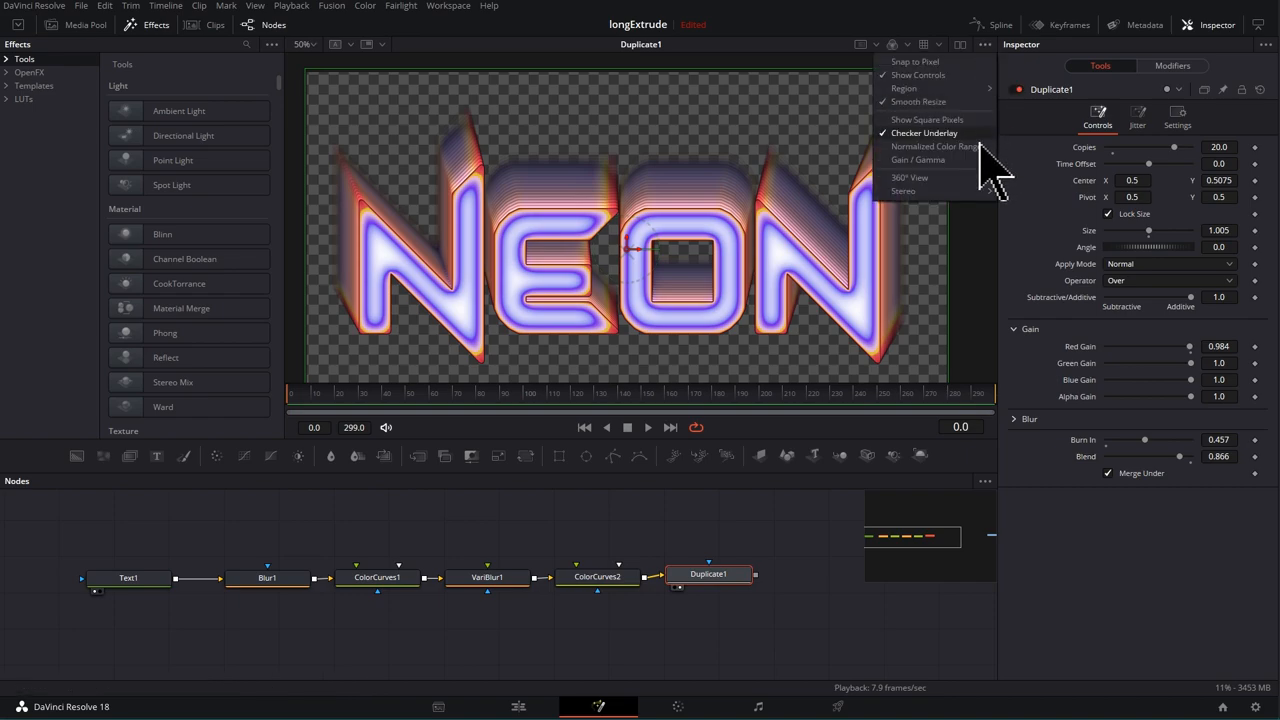
pyautogui.click(924, 132)
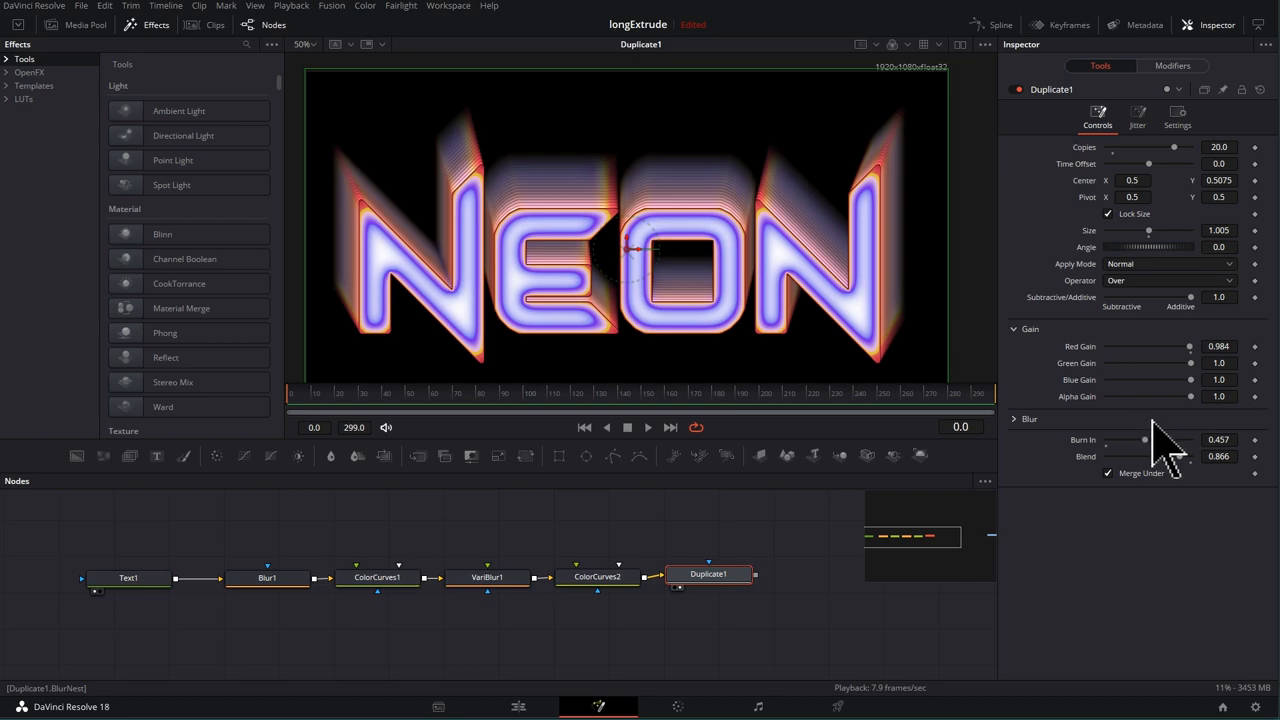
pyautogui.moveTo(1210, 375)
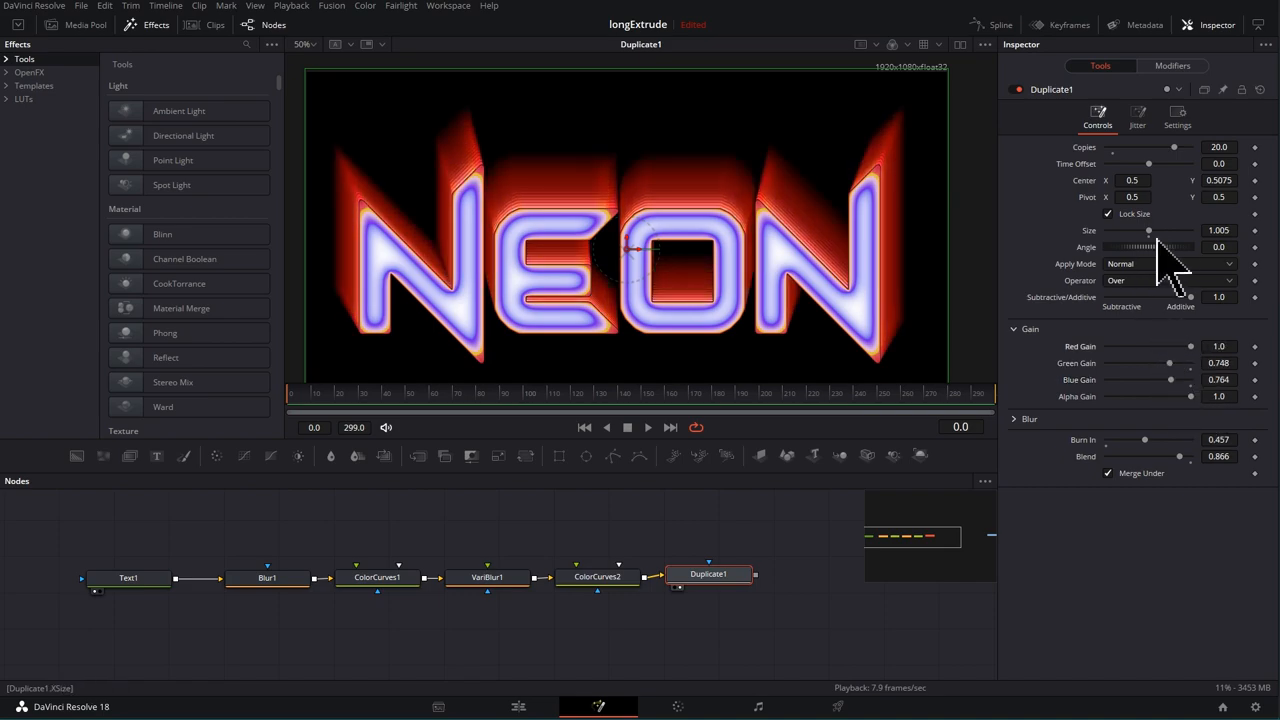
# - Set Duplicate1 Size to 0.98 and raise Copies to 25
pyautogui.moveTo(1150, 230); pyautogui.dragTo(1158, 230)
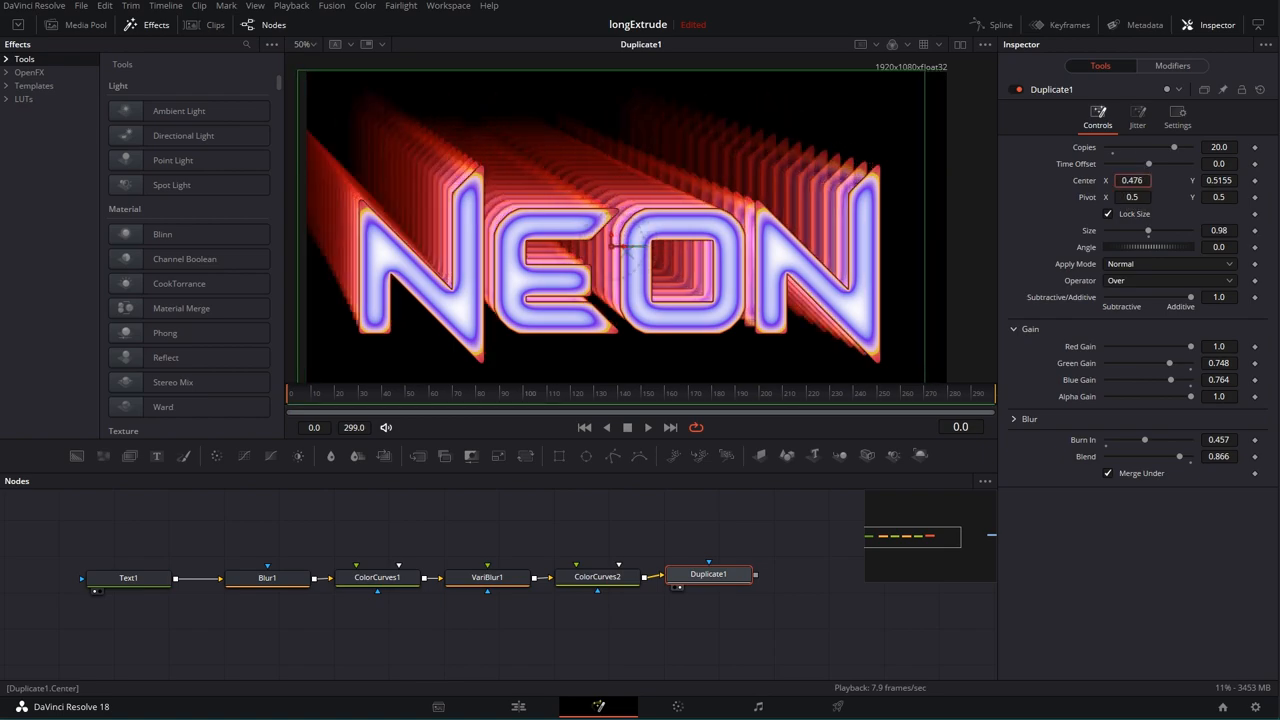
pyautogui.moveTo(1174, 147); pyautogui.dragTo(1160, 147)
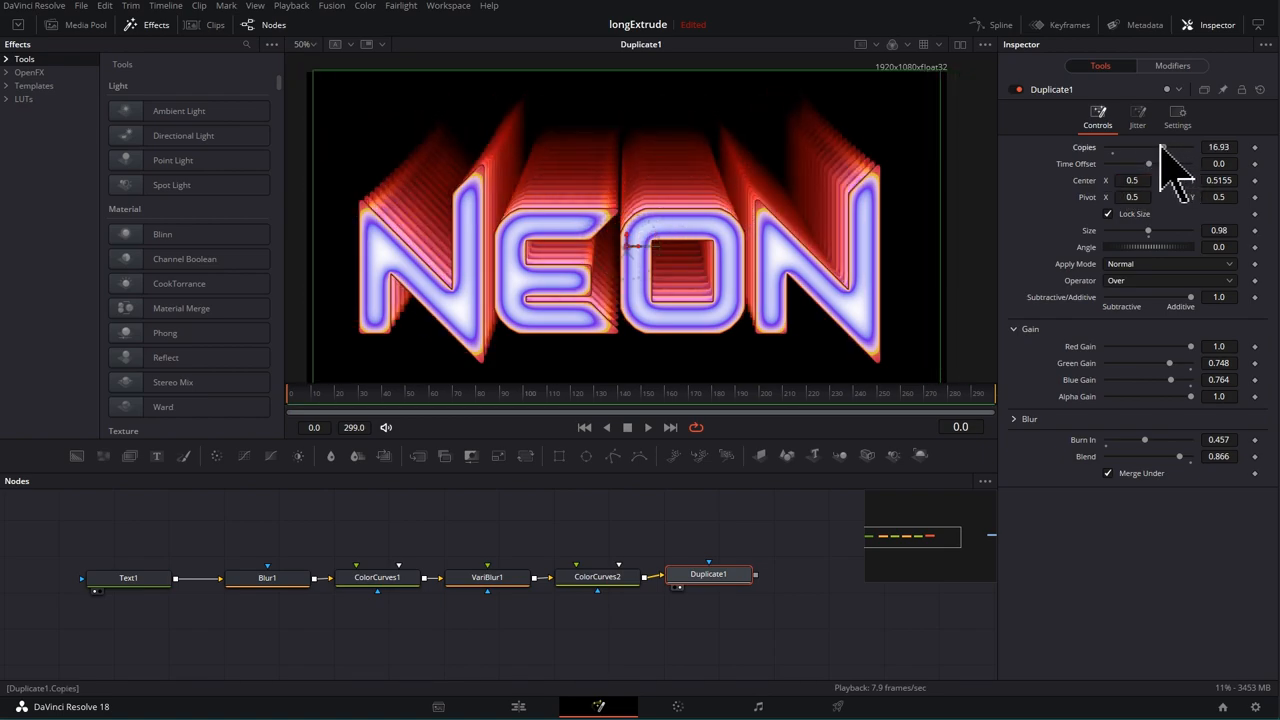
pyautogui.moveTo(1150, 147); pyautogui.dragTo(1177, 147)
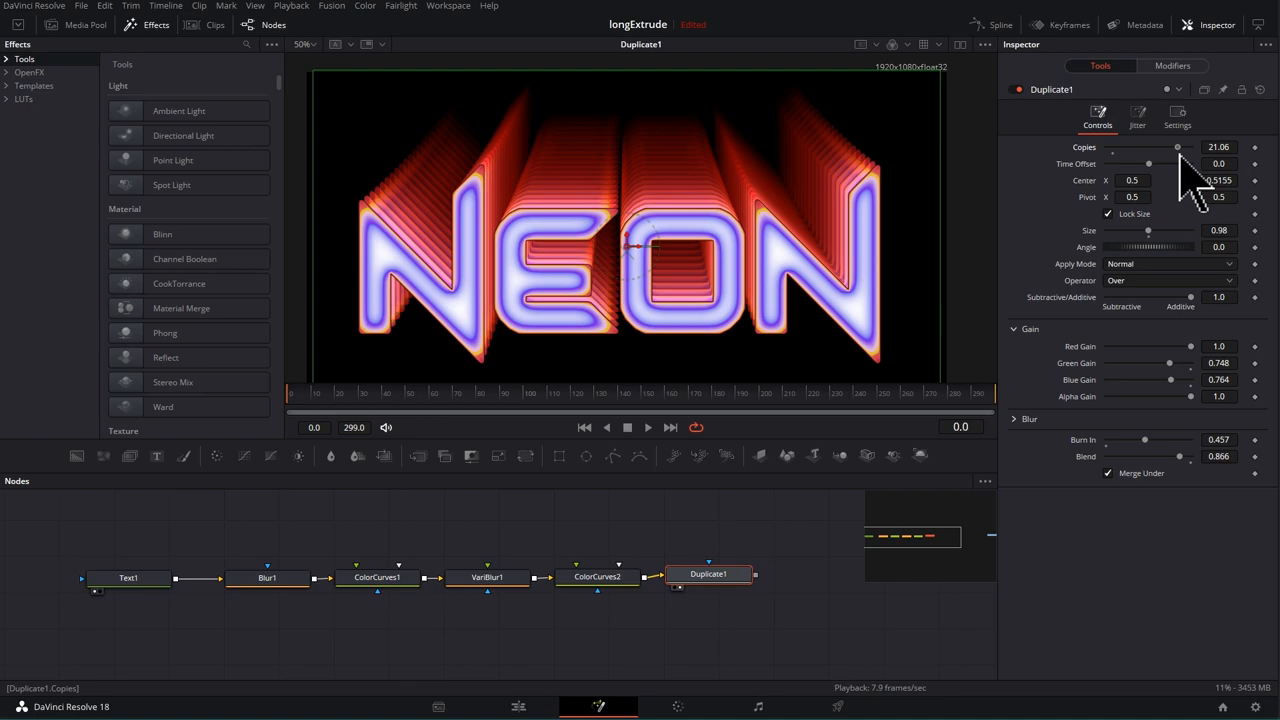
# - Reshape the red and blue curves in ColorCurves2 to warm the letter edges orange
pyautogui.click(597, 576)
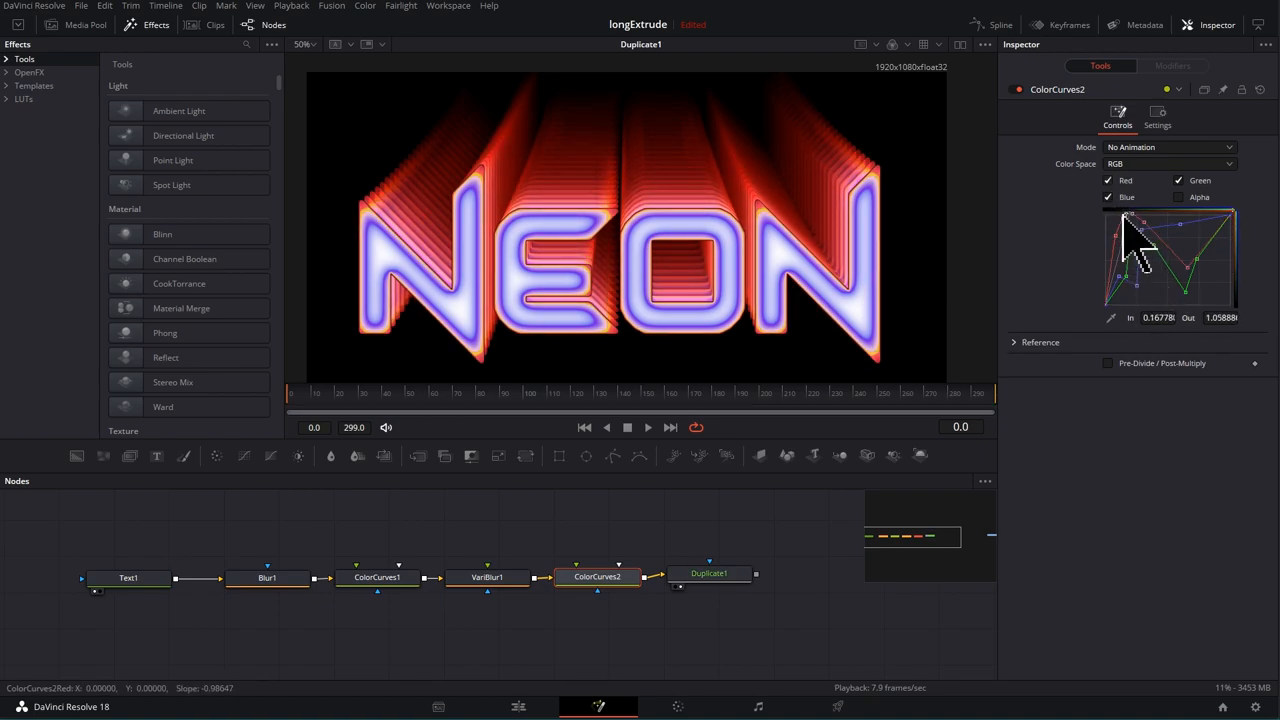
pyautogui.moveTo(1150, 255); pyautogui.dragTo(1135, 290)
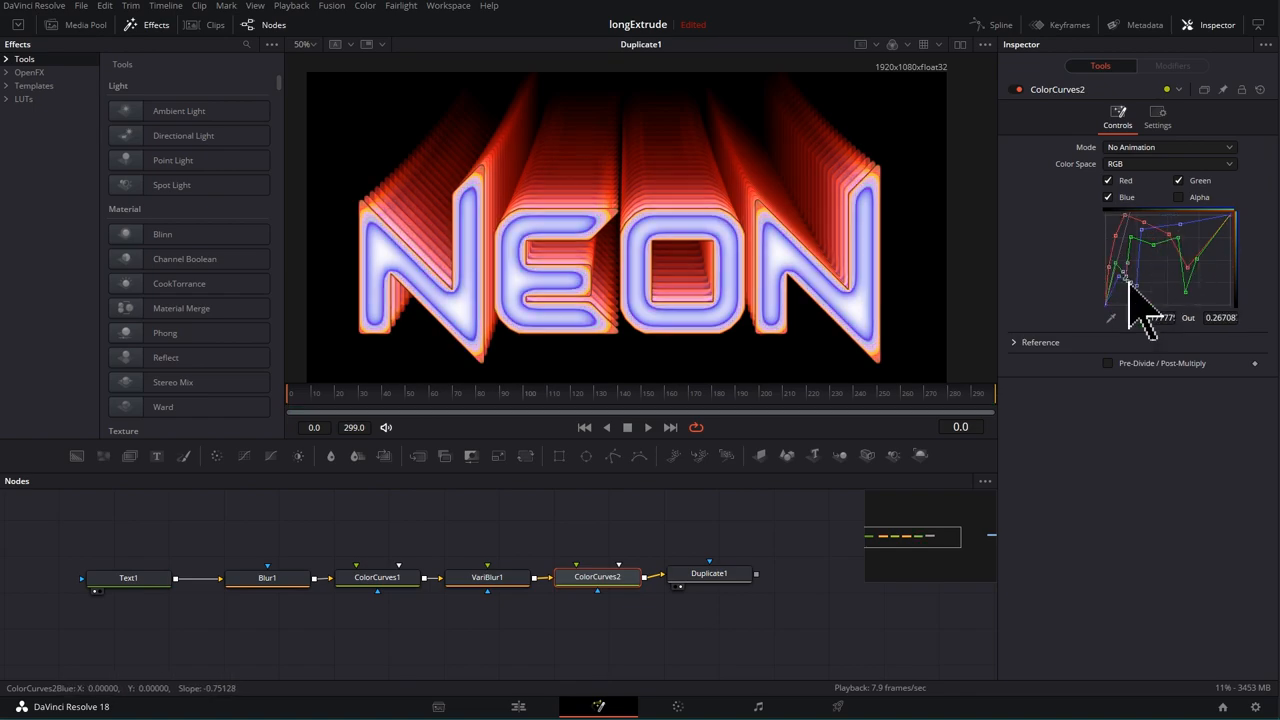
pyautogui.click(709, 573)
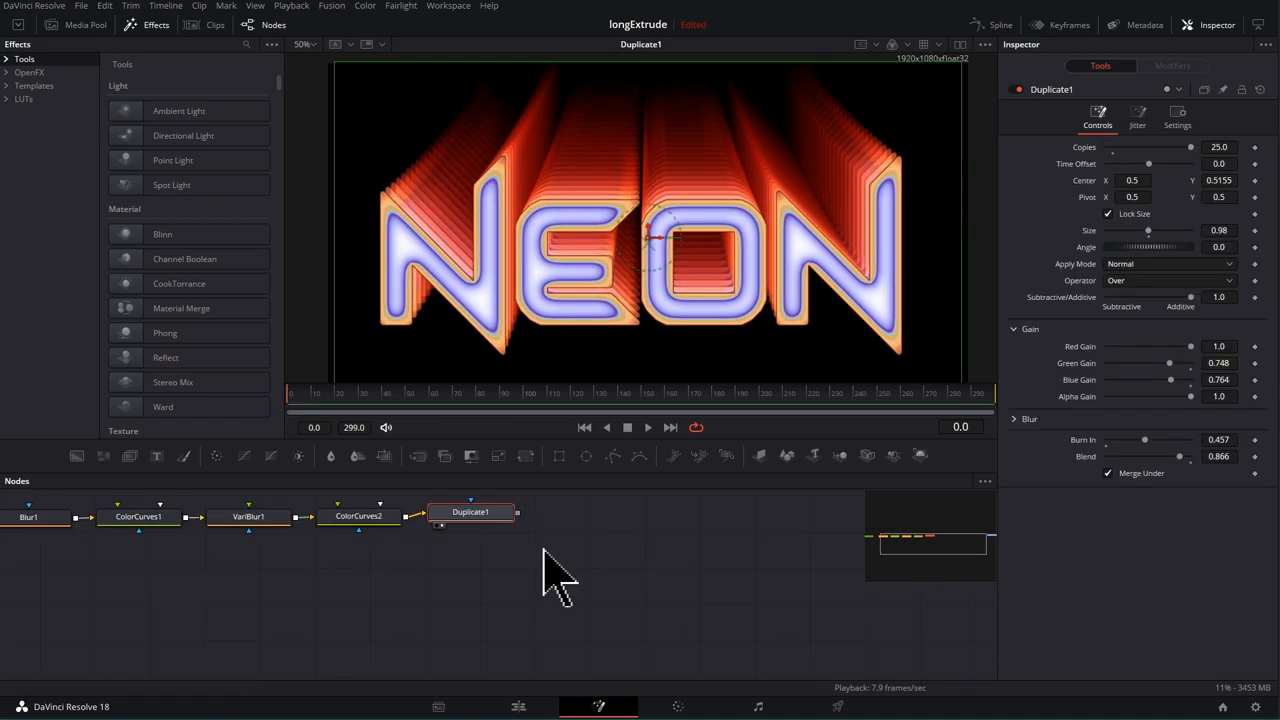
pyautogui.moveTo(515, 570)
pyautogui.write('glow')
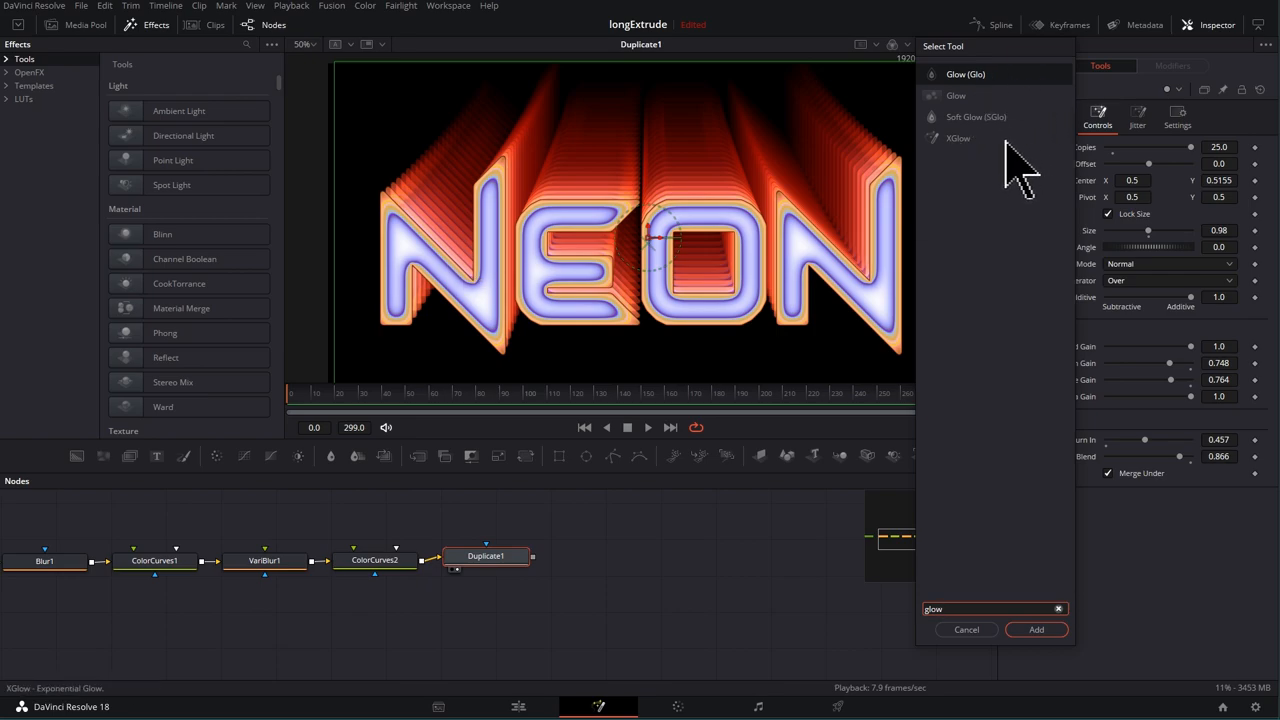
pyautogui.moveTo(958, 165)
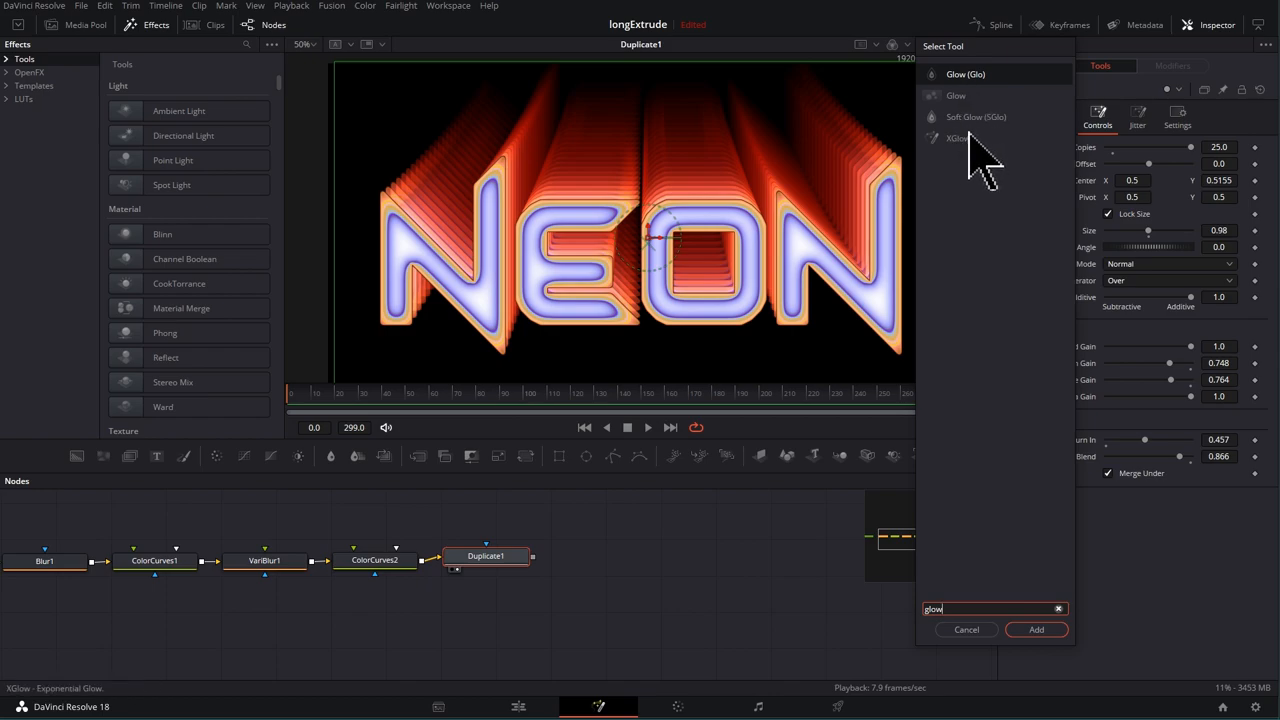
pyautogui.moveTo(975, 165)
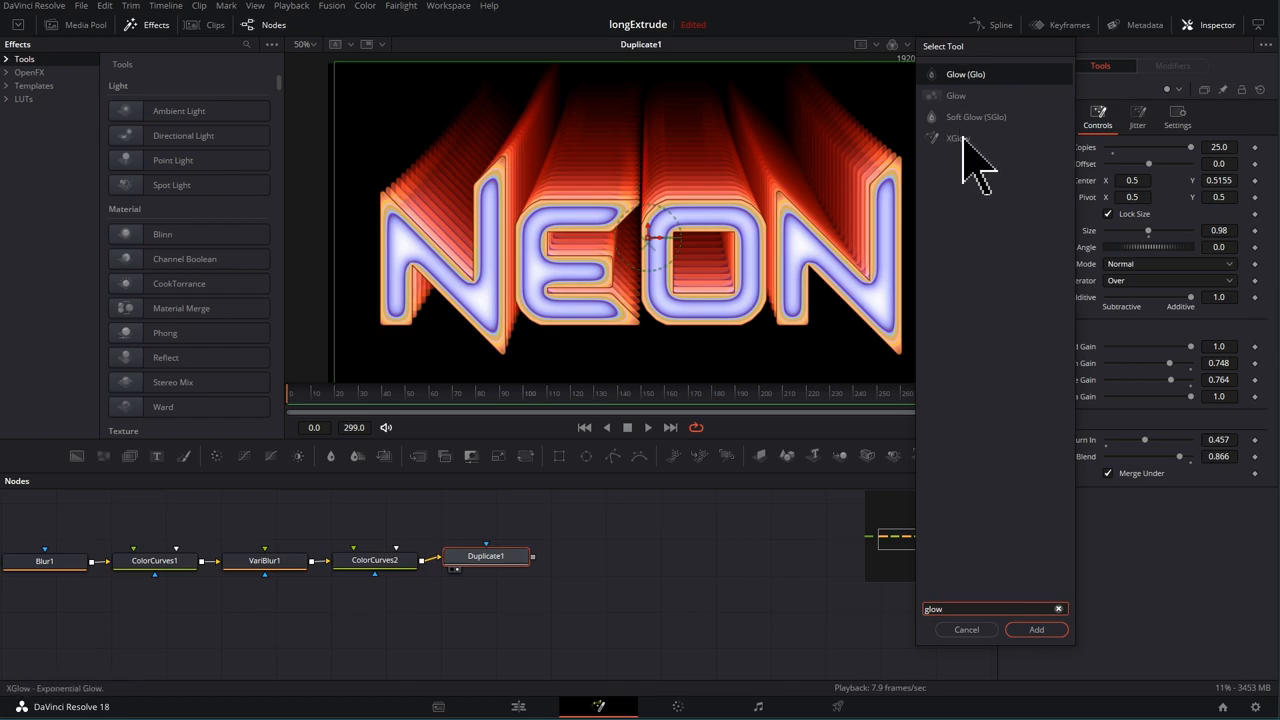
# - Insert an XGlow node after Duplicate1 from the 'glow' search results
pyautogui.click(1036, 629)
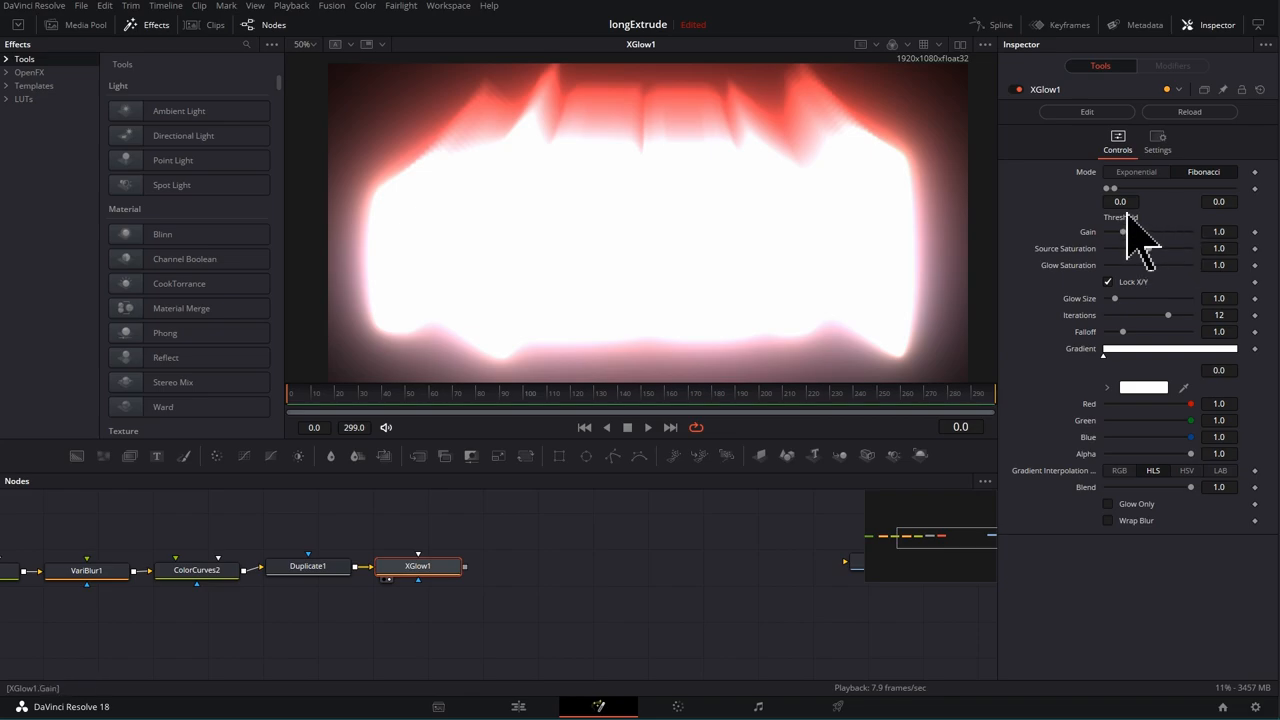
# - Raise XGlow1's threshold to 0.95/1.5 and shift its glow colour to blue
pyautogui.moveTo(1108, 188); pyautogui.dragTo(1133, 188)
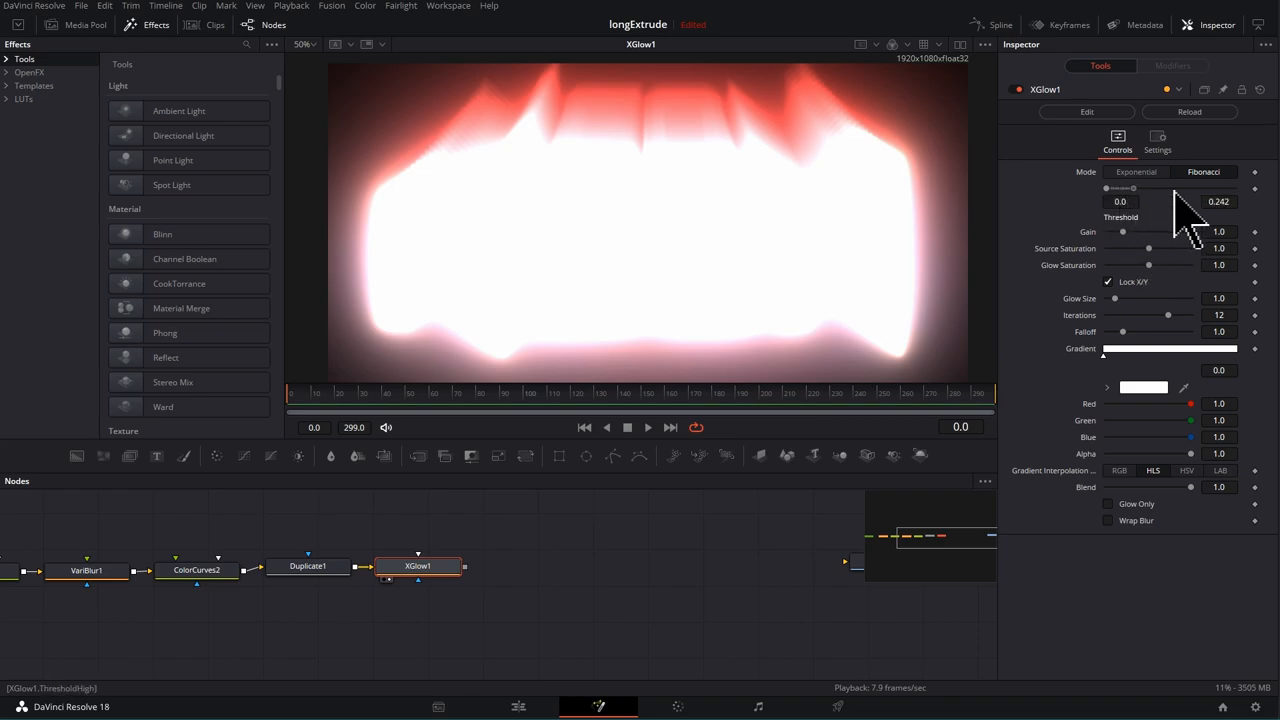
pyautogui.moveTo(1105, 188); pyautogui.dragTo(1170, 188)
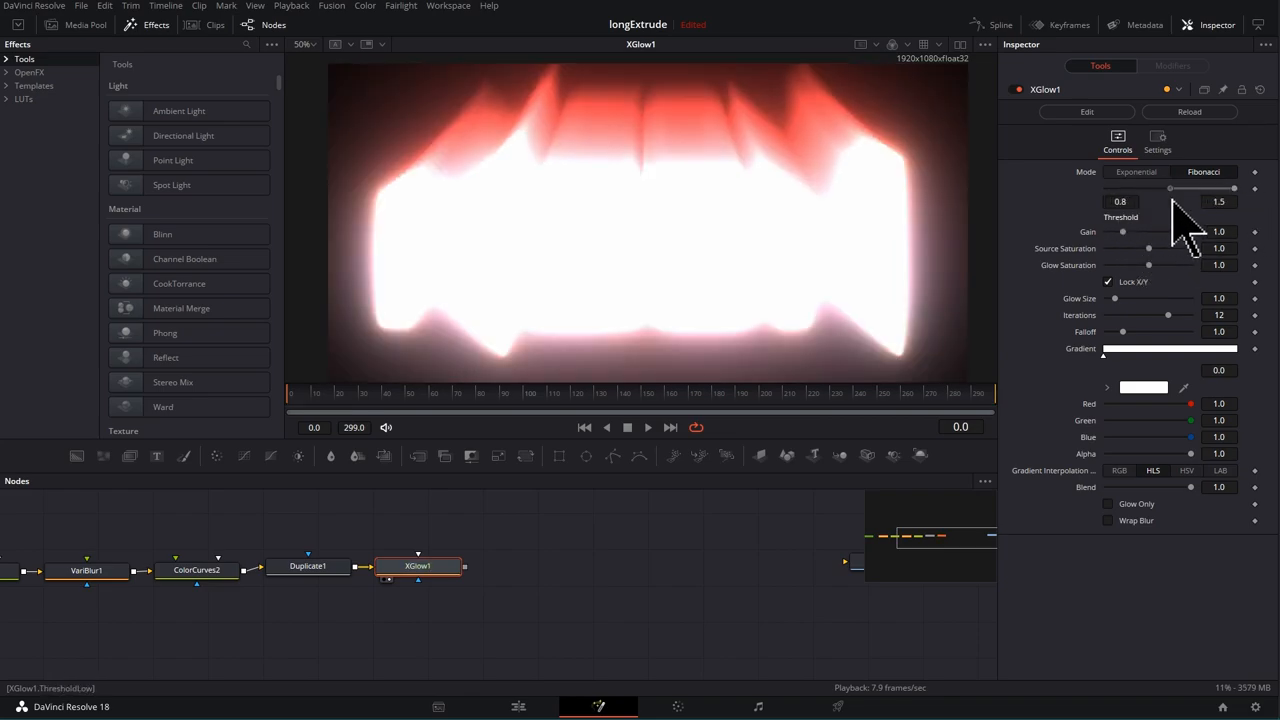
pyautogui.moveTo(1170, 189); pyautogui.dragTo(1183, 189)
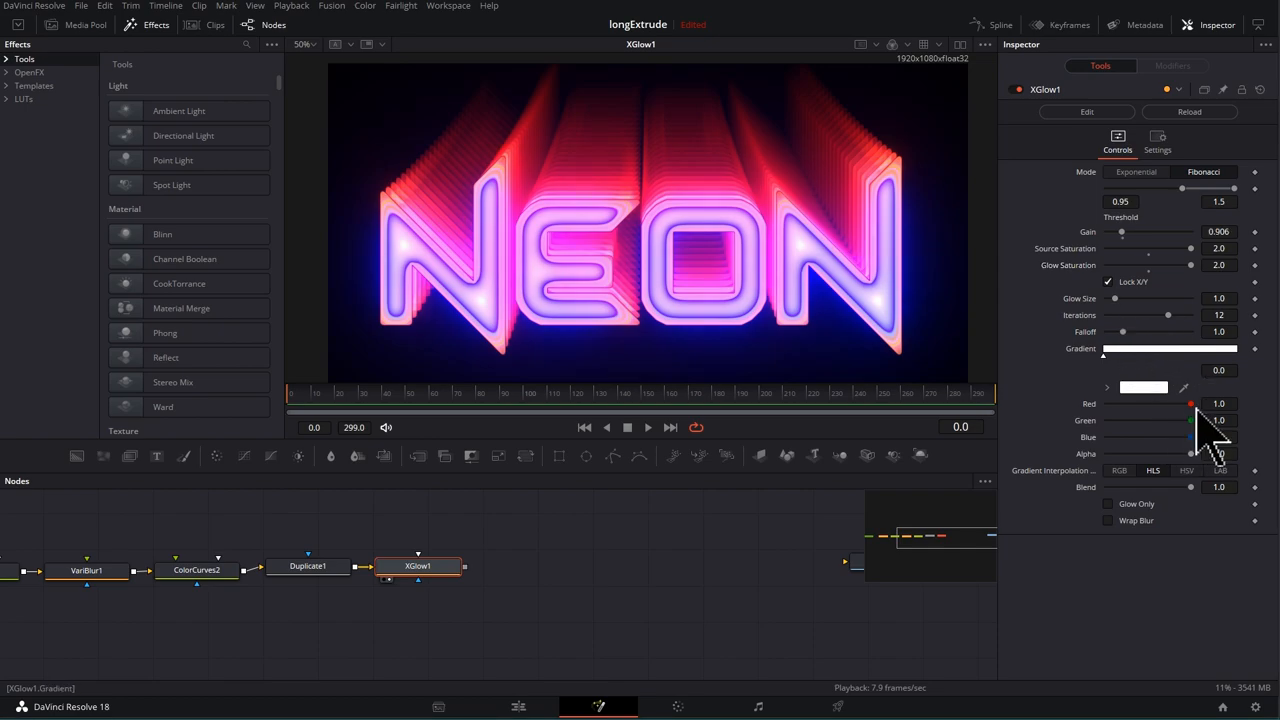
pyautogui.moveTo(1190, 403); pyautogui.dragTo(1130, 403)
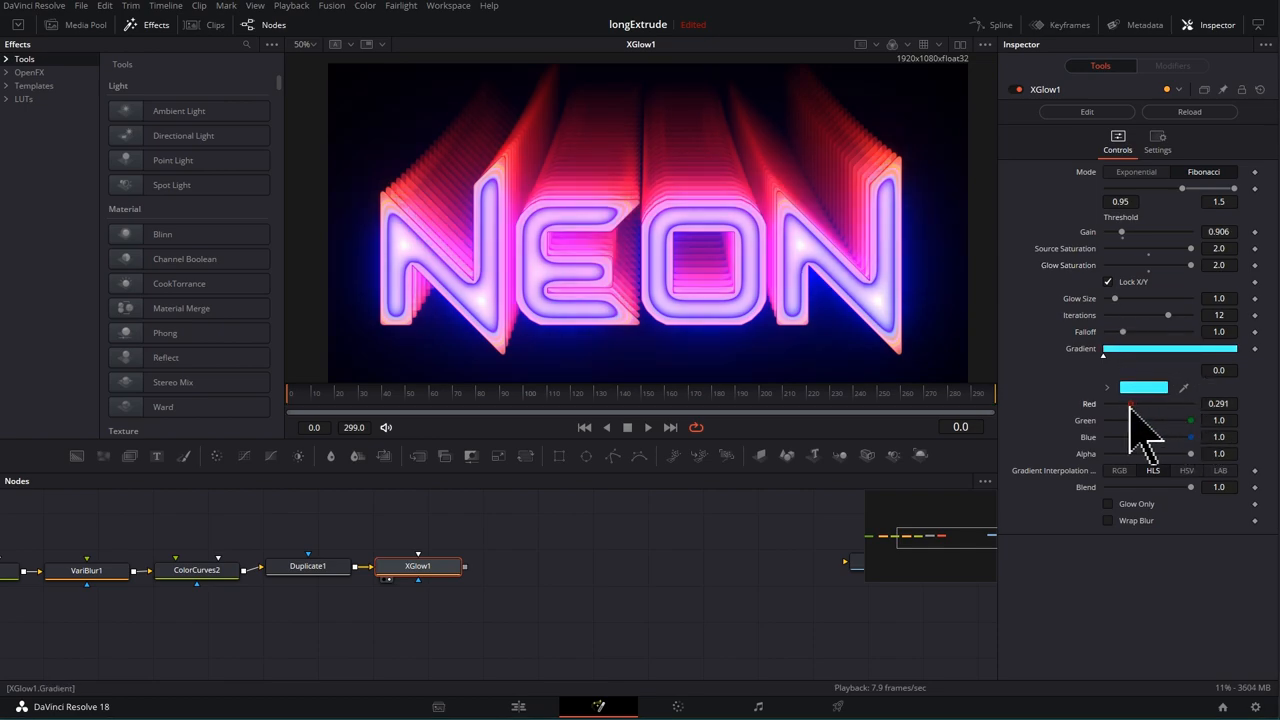
pyautogui.moveTo(1130, 403); pyautogui.dragTo(1110, 403)
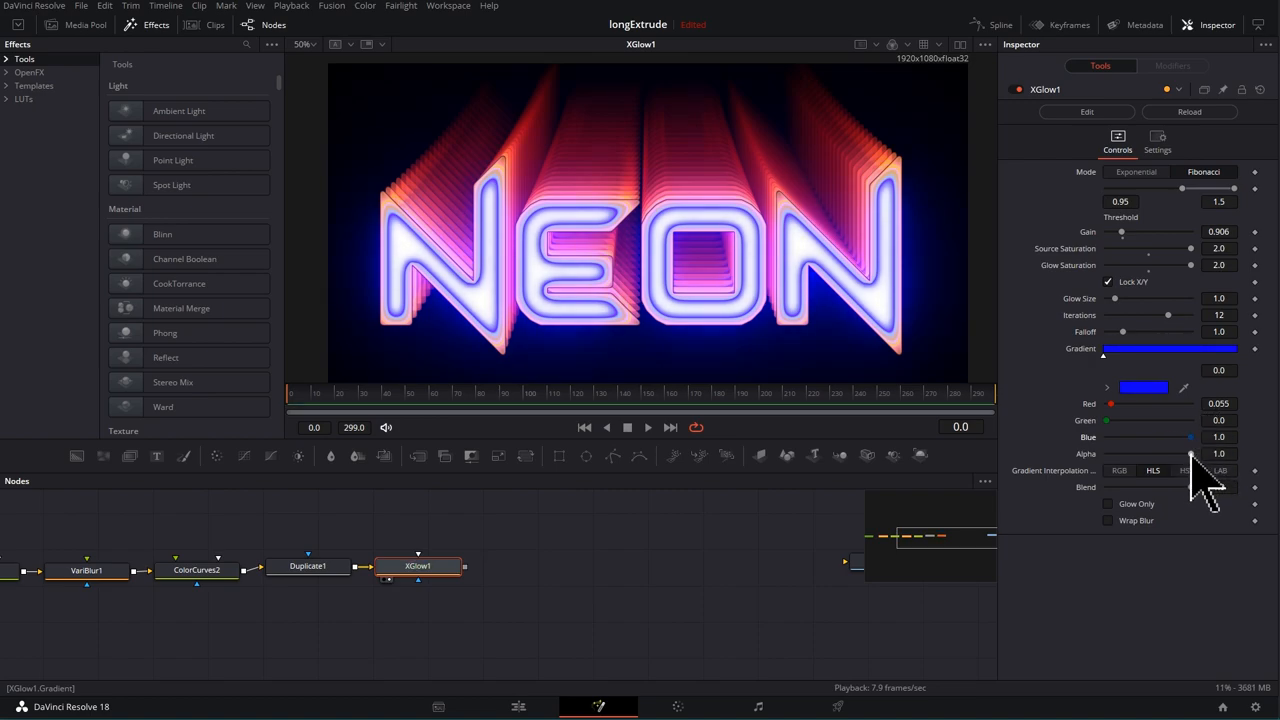
pyautogui.moveTo(515, 585)
pyautogui.write('colorga')
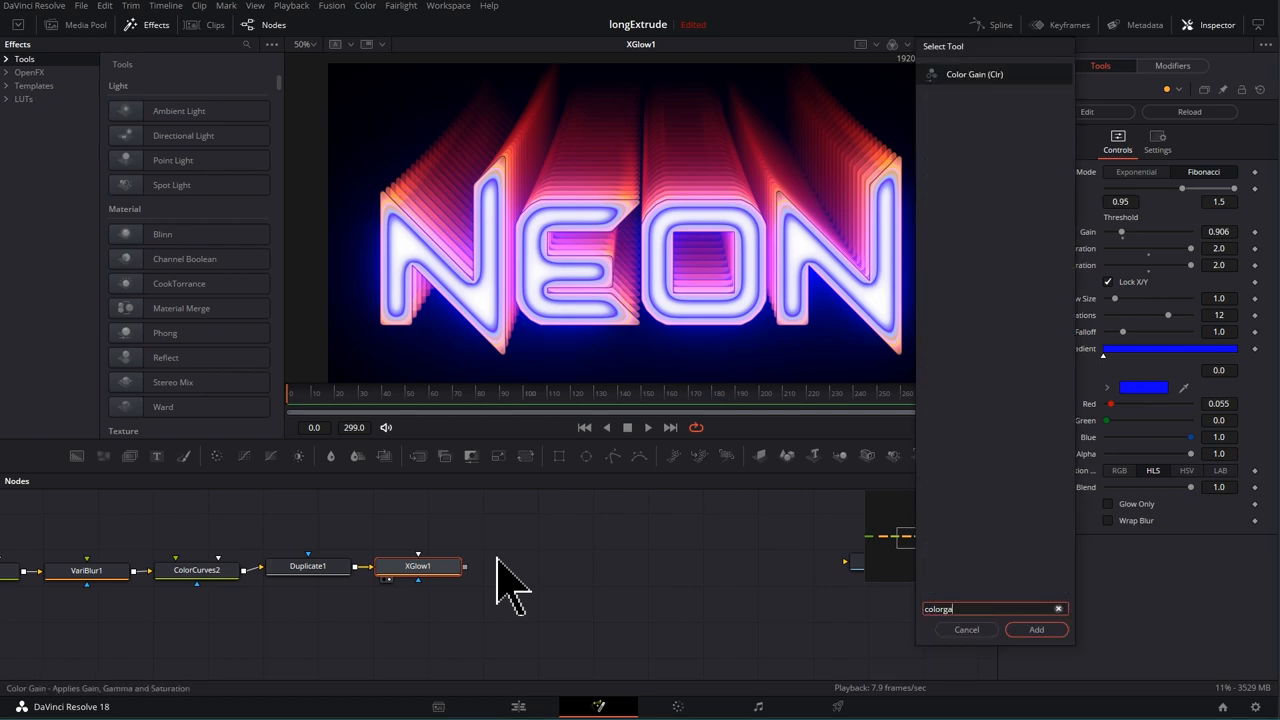
# - Add ColorGain1 after XGlow1, adjust gain, balance and hue, and connect it to MediaOut1
pyautogui.click(1035, 629)
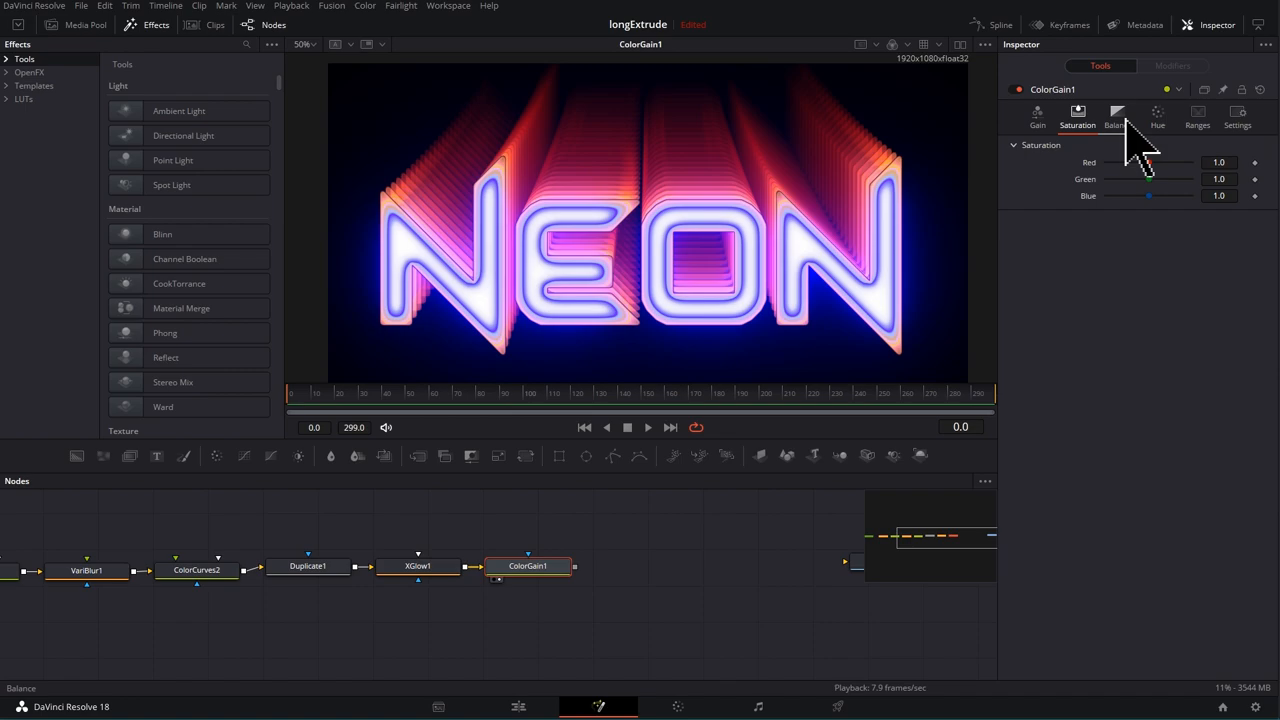
pyautogui.click(1037, 117)
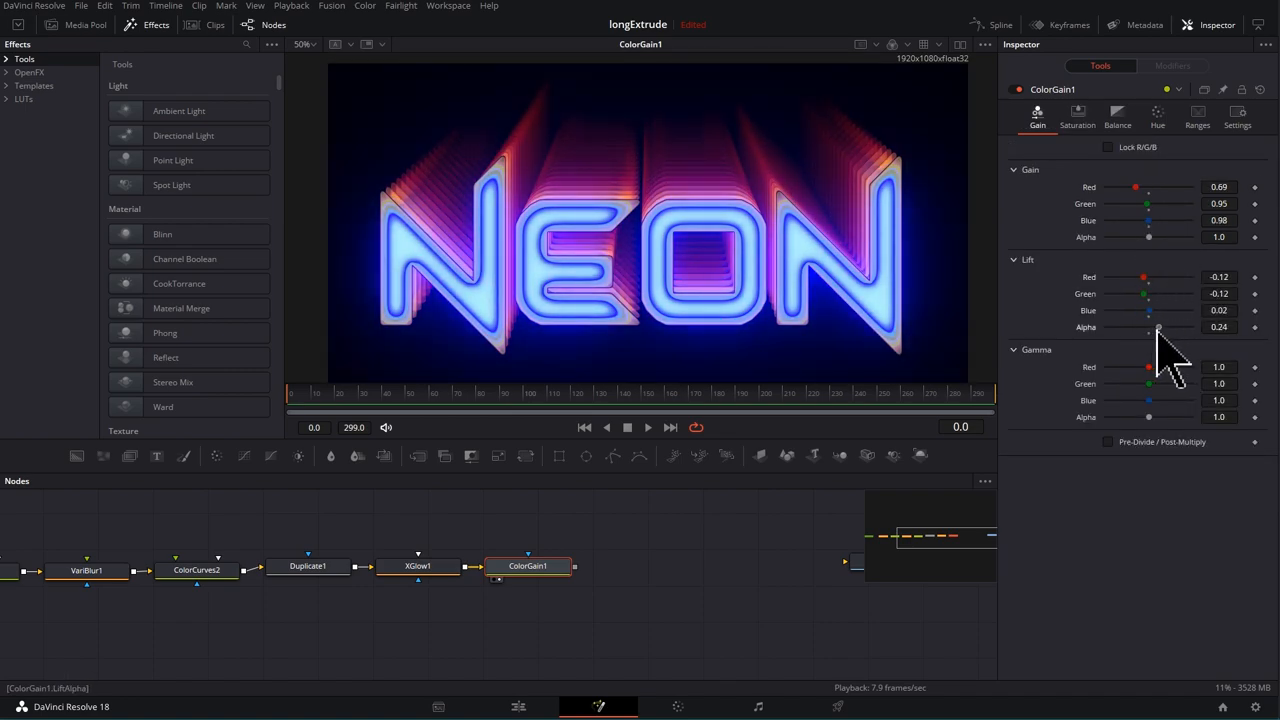
pyautogui.click(1117, 117)
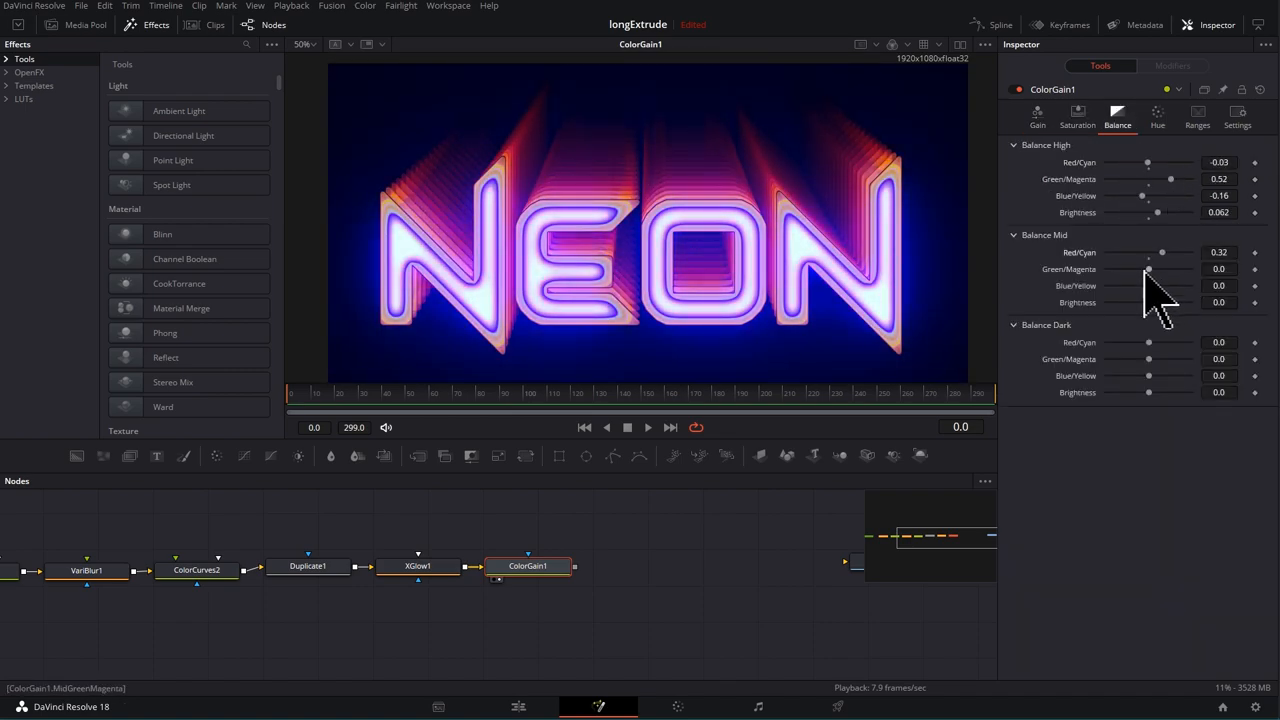
pyautogui.click(1157, 117)
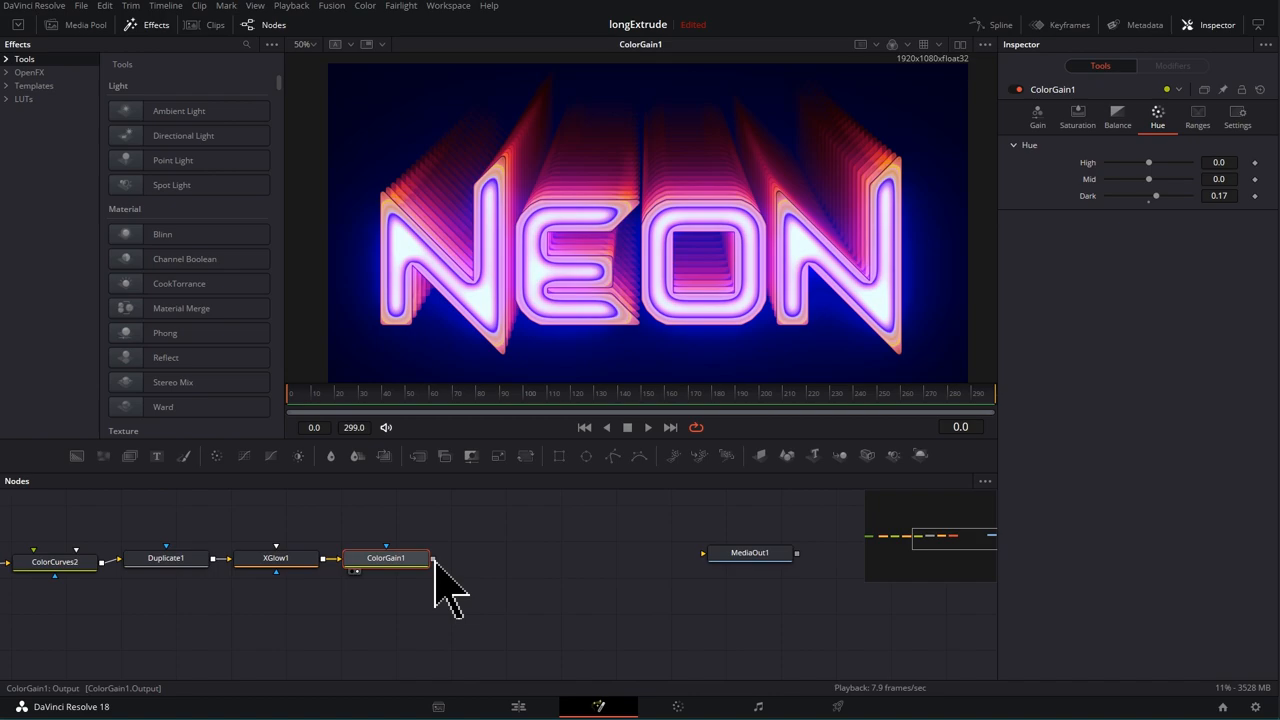
pyautogui.moveTo(432, 558); pyautogui.dragTo(707, 553)
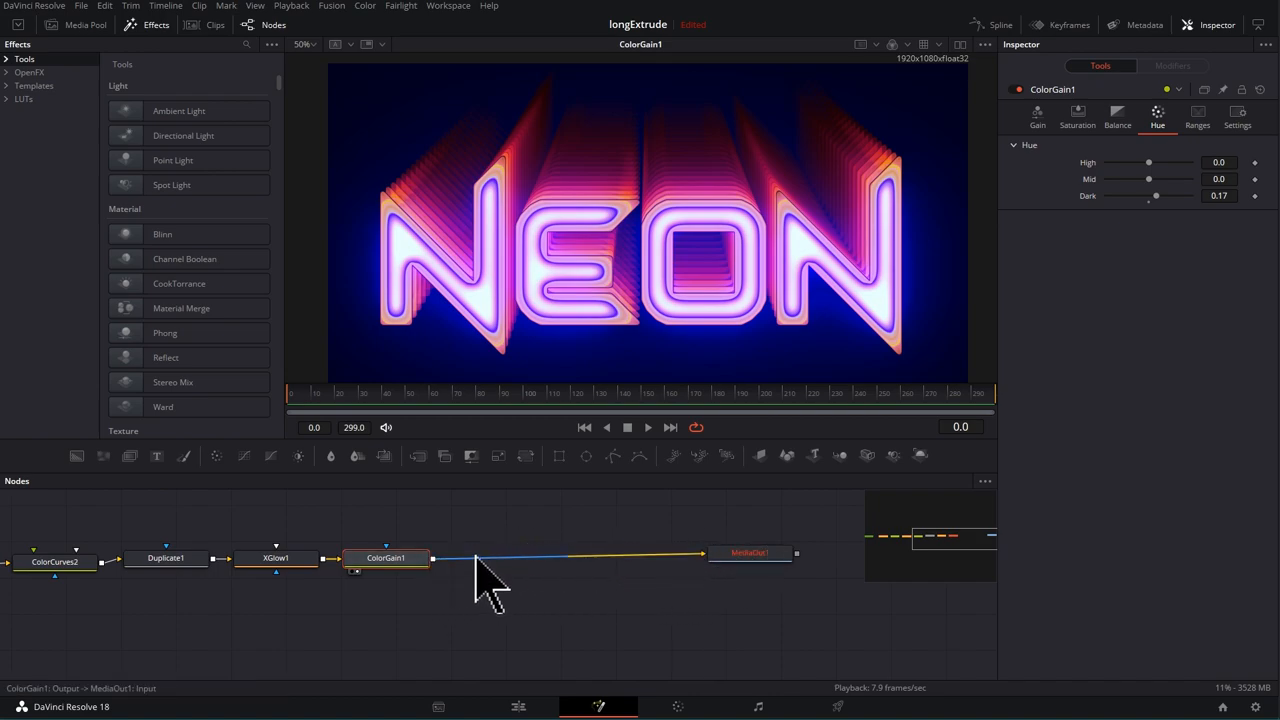
pyautogui.click(751, 552)
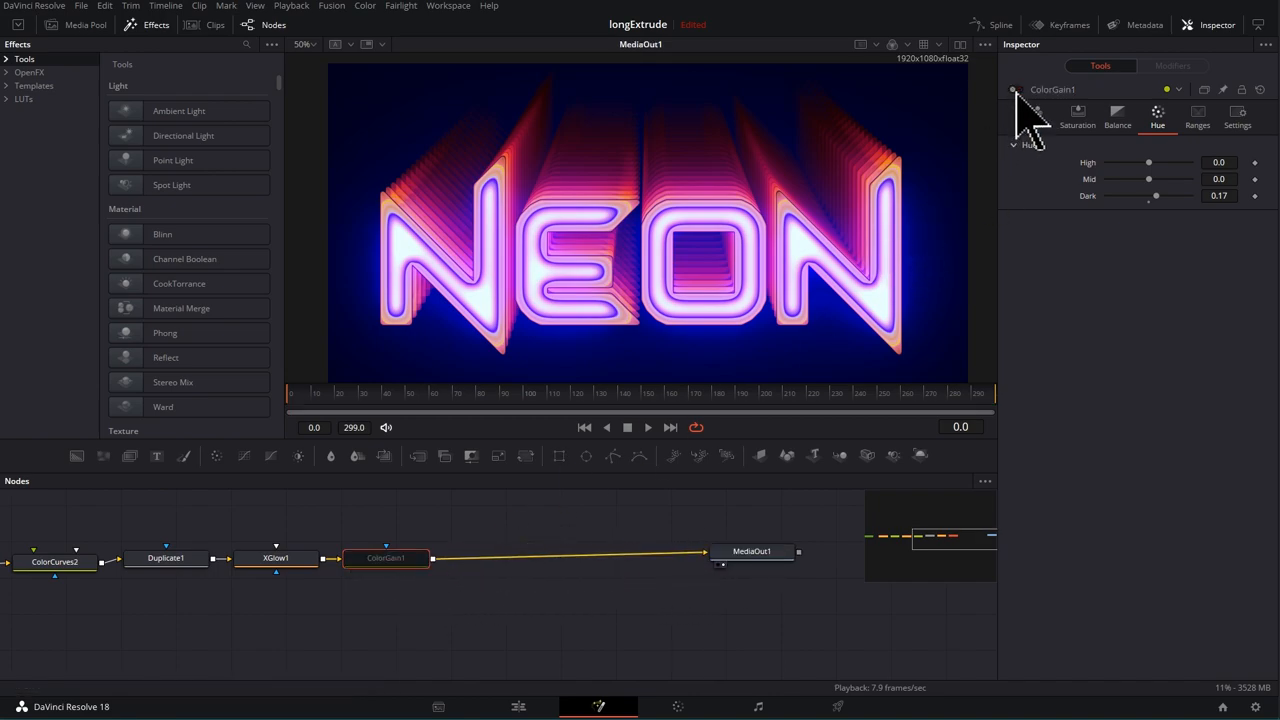